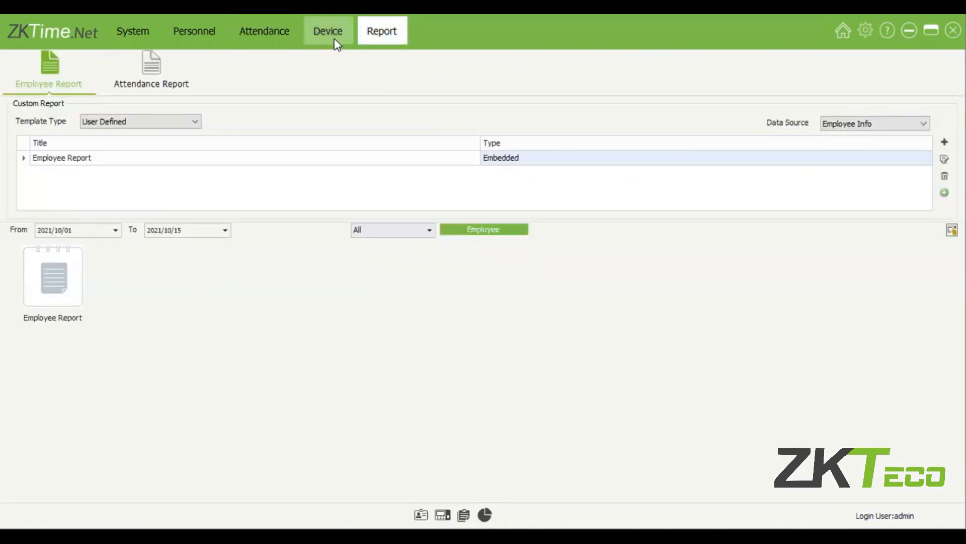
pyautogui.moveTo(530, 291)
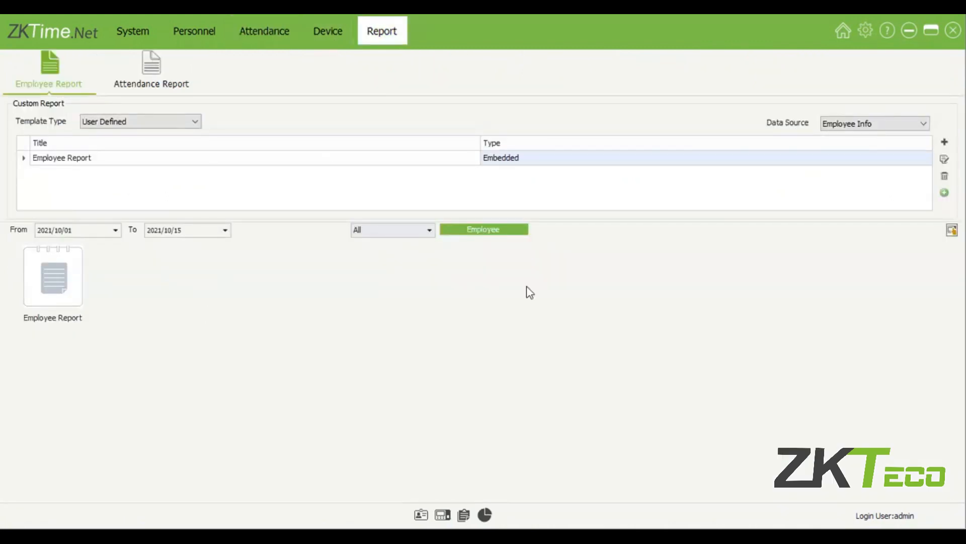
# Show the Attendance Report templates within the Report module
pyautogui.click(151, 67)
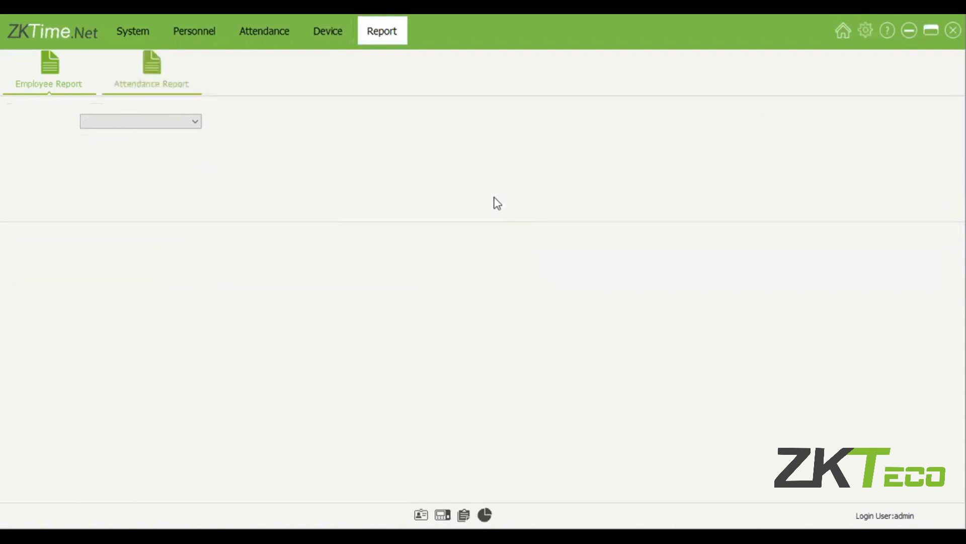
pyautogui.click(151, 67)
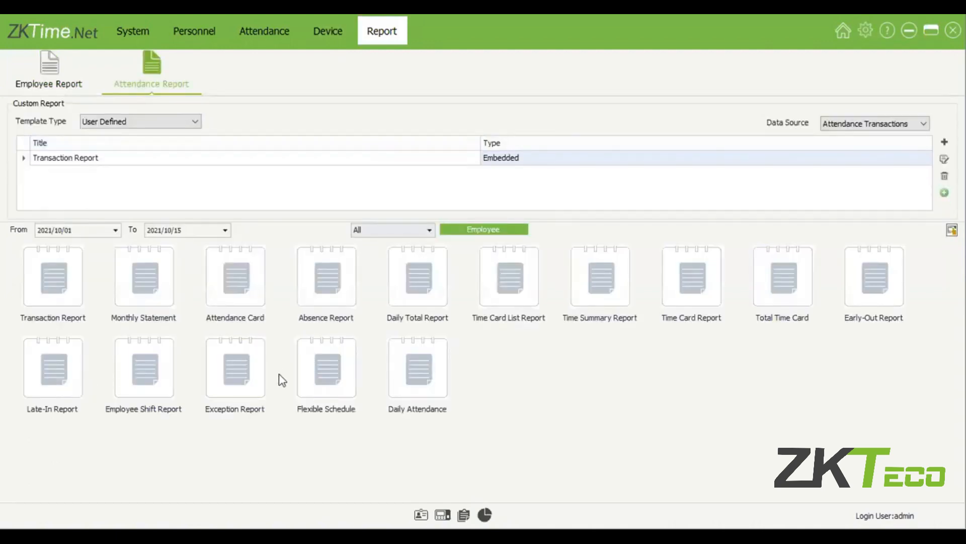
pyautogui.moveTo(439, 405)
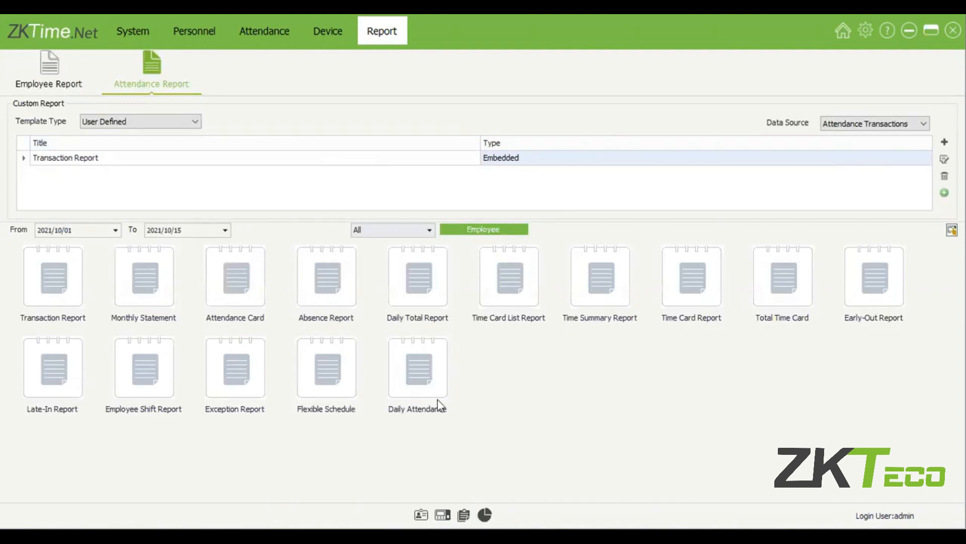
# Generate the Monthly Statement for 2021/10/01–2021/10/15 and bring up its five-page preview
pyautogui.click(325, 368)
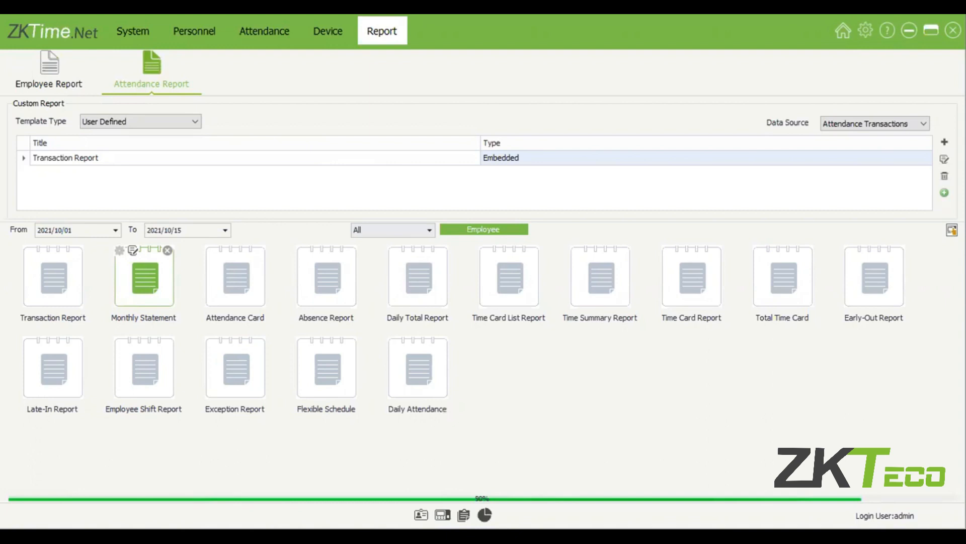
pyautogui.moveTo(502, 449)
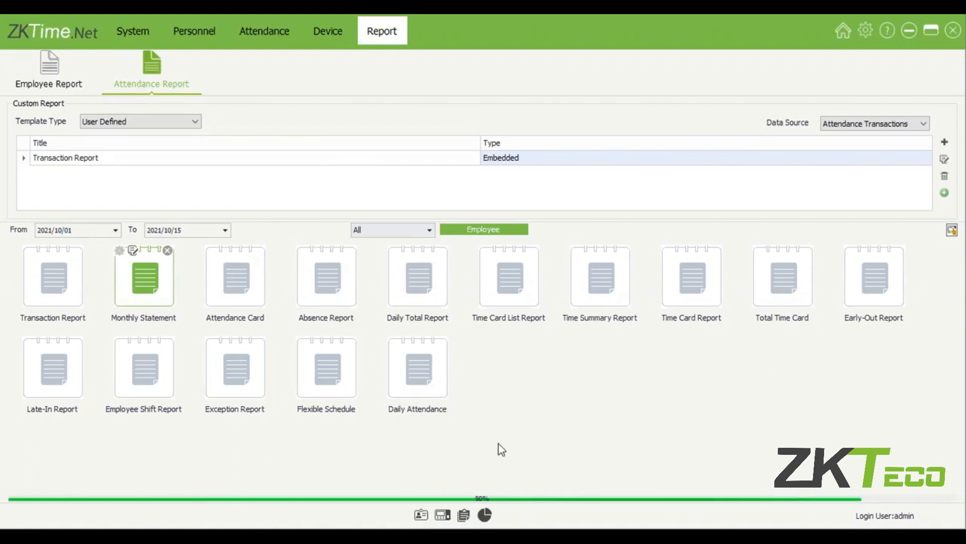
pyautogui.moveTo(566, 393)
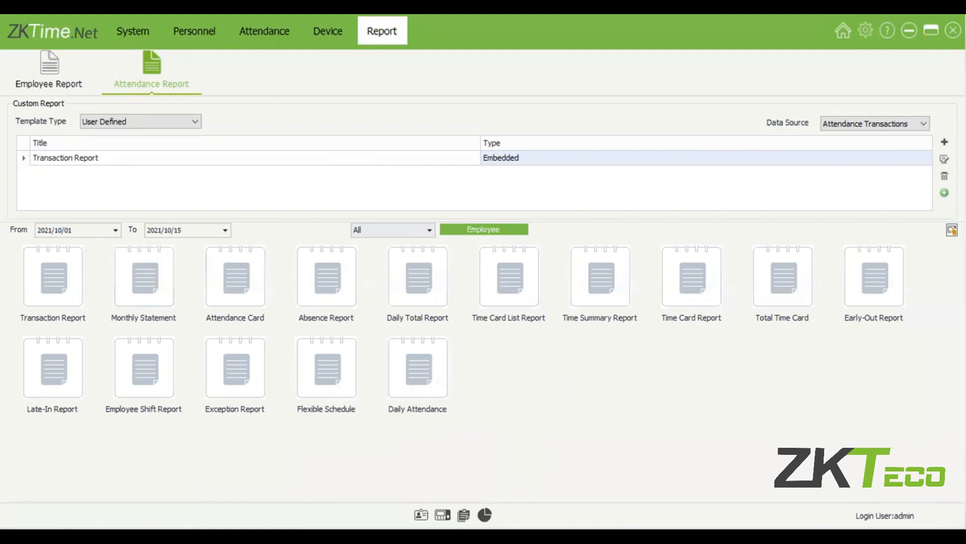
pyautogui.moveTo(432, 181)
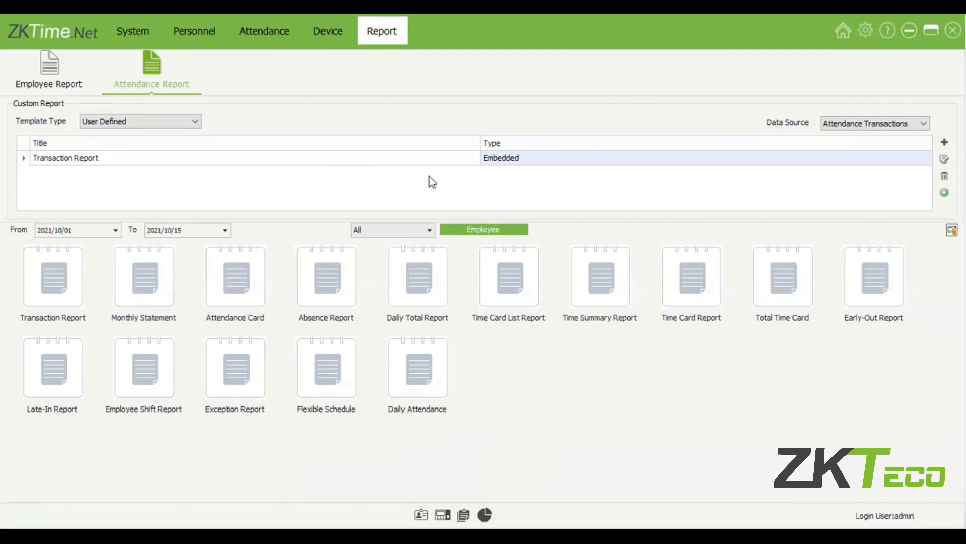
pyautogui.doubleClick(143, 276)
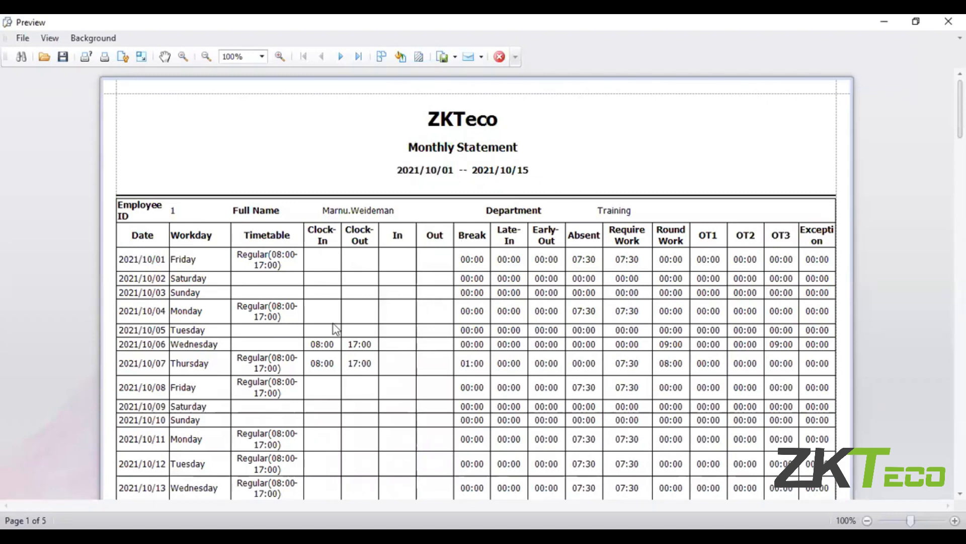
# Page through the Monthly Statement preview's employee rows, then return to page 1
pyautogui.scroll(-3)
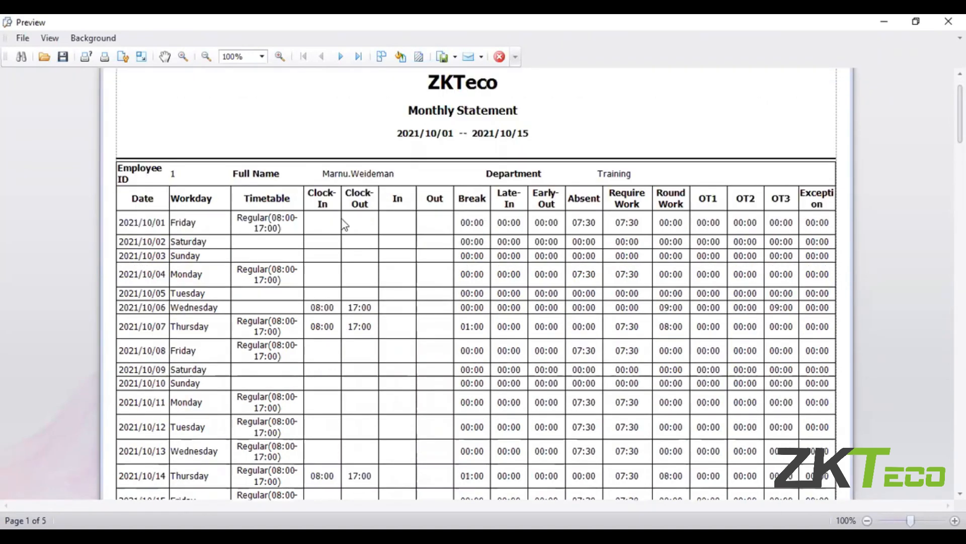
pyautogui.scroll(-3)
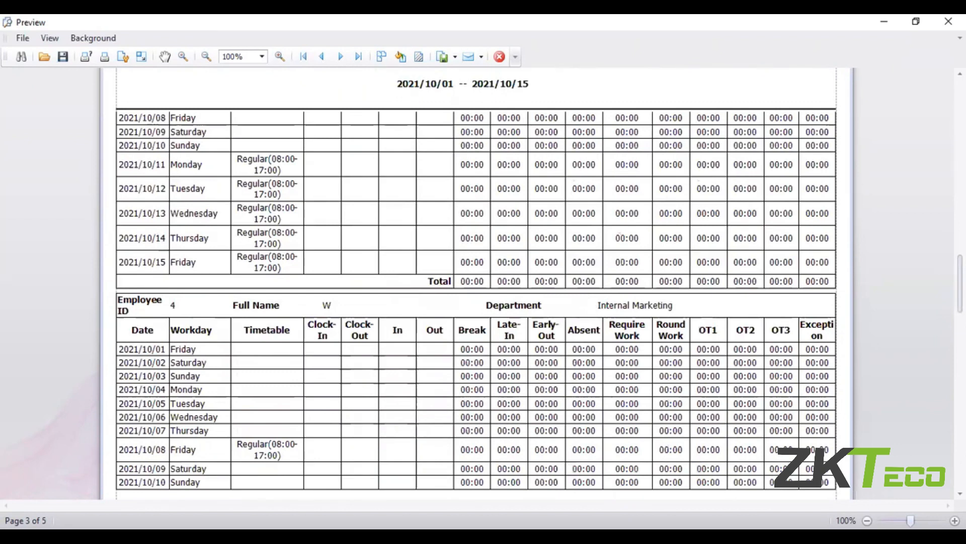
pyautogui.moveTo(498, 200)
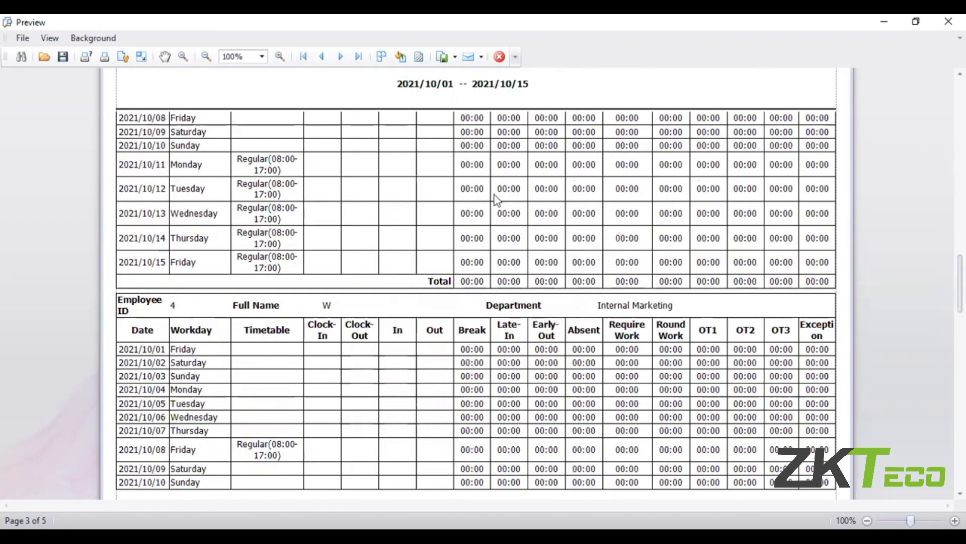
pyautogui.click(303, 56)
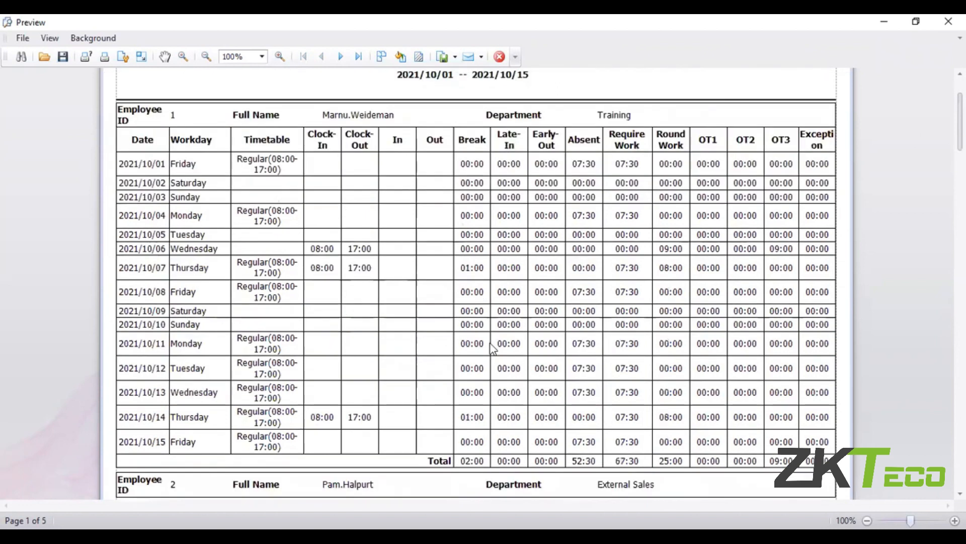
pyautogui.moveTo(591, 384)
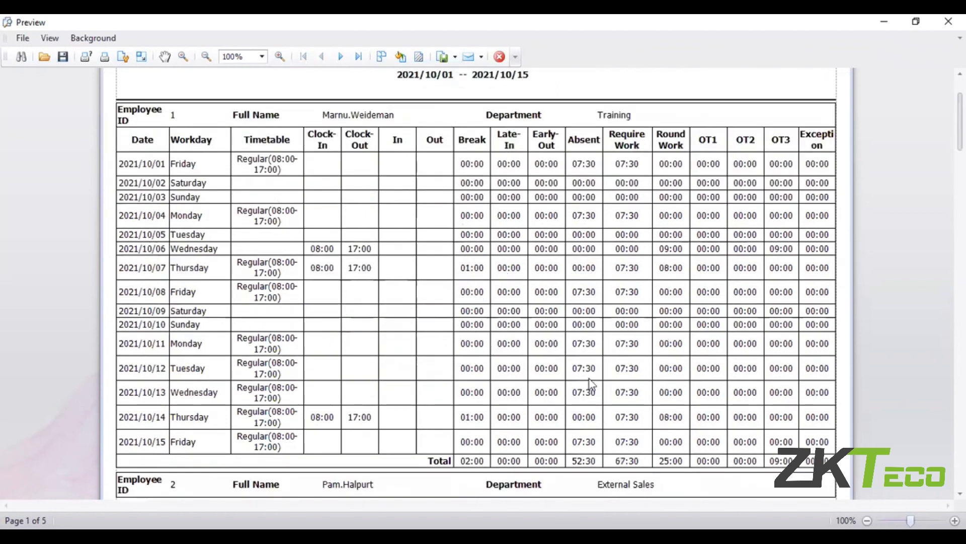
pyautogui.moveTo(293, 171)
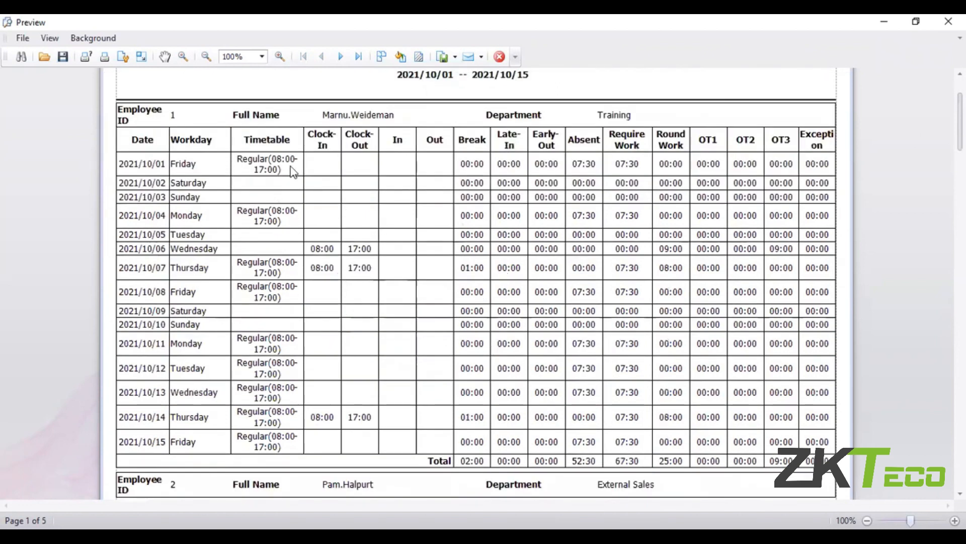
pyautogui.moveTo(337, 161)
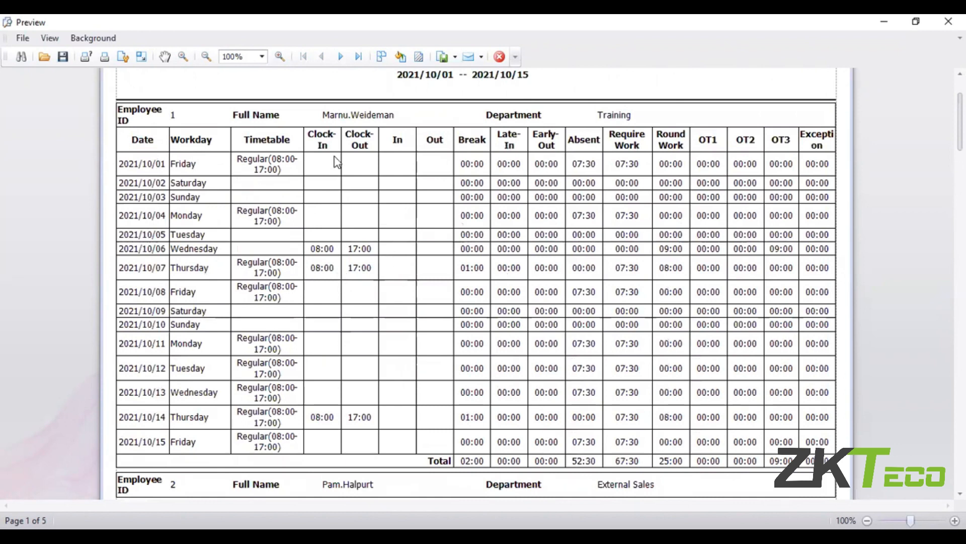
pyautogui.moveTo(493, 428)
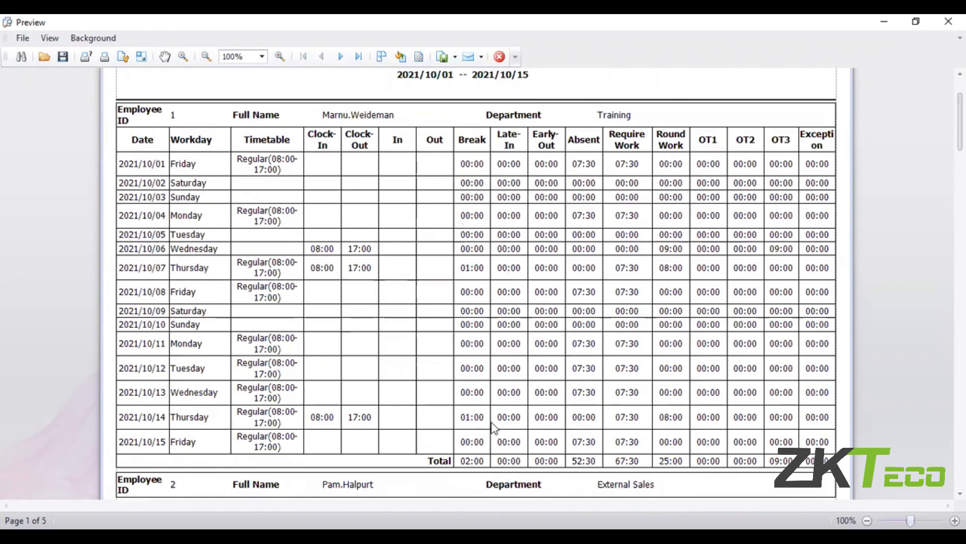
# Highlight the 01:00 break and 07:30 required work on 2021/10/07, clear the highlight, and leave the preview for Attendance Transaction
pyautogui.click(471, 416)
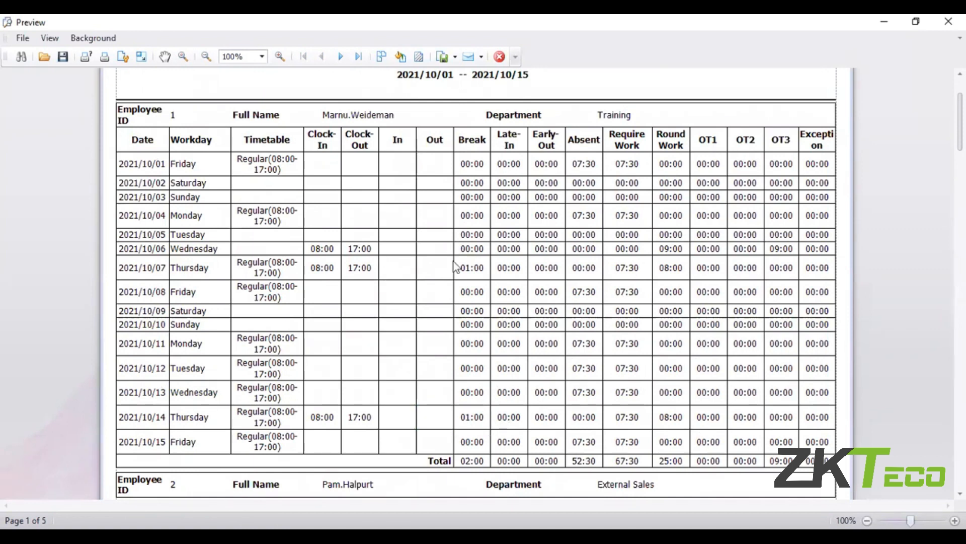
pyautogui.click(453, 268)
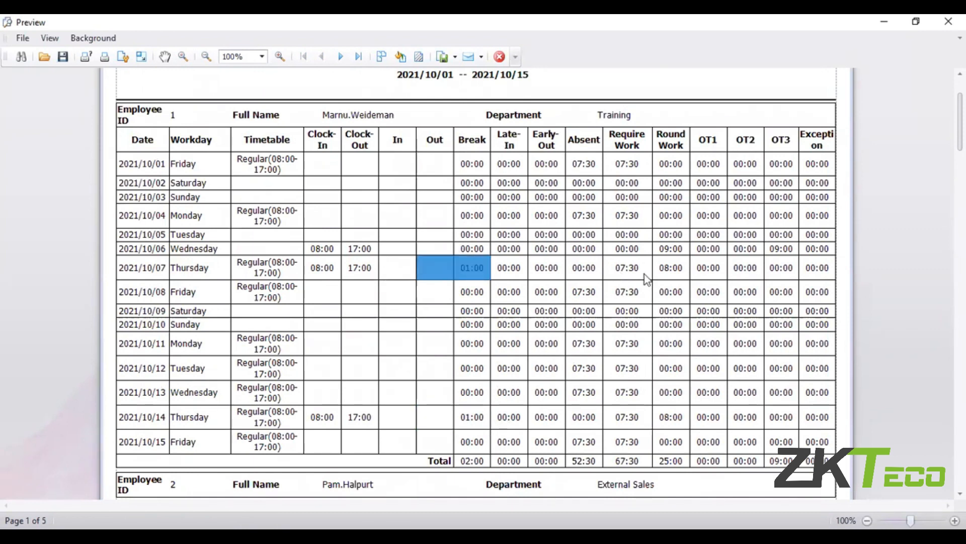
pyautogui.click(627, 268)
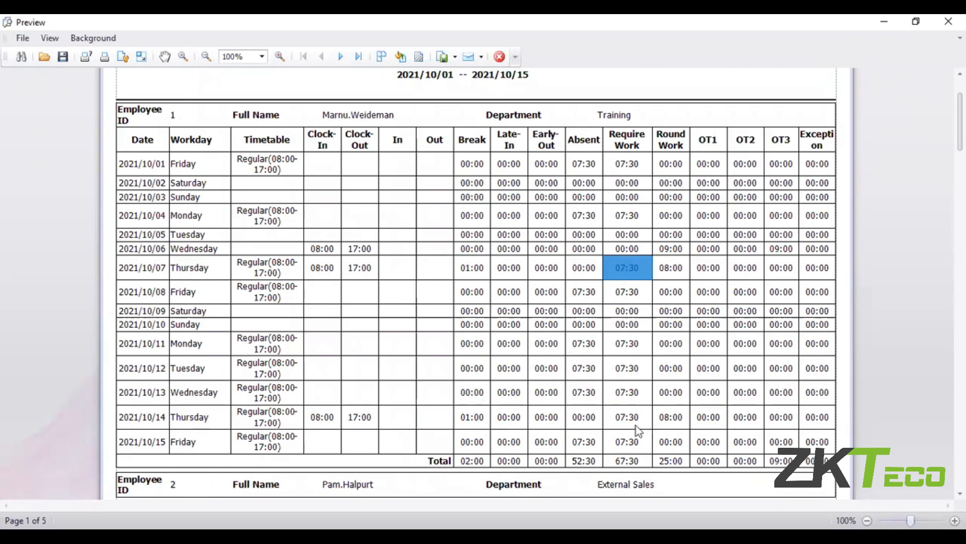
pyautogui.moveTo(645, 414)
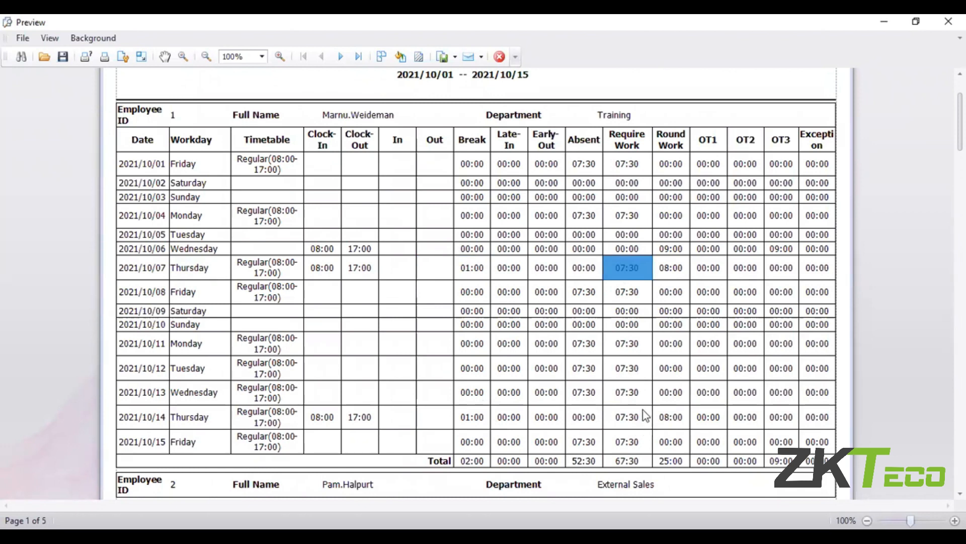
pyautogui.click(670, 267)
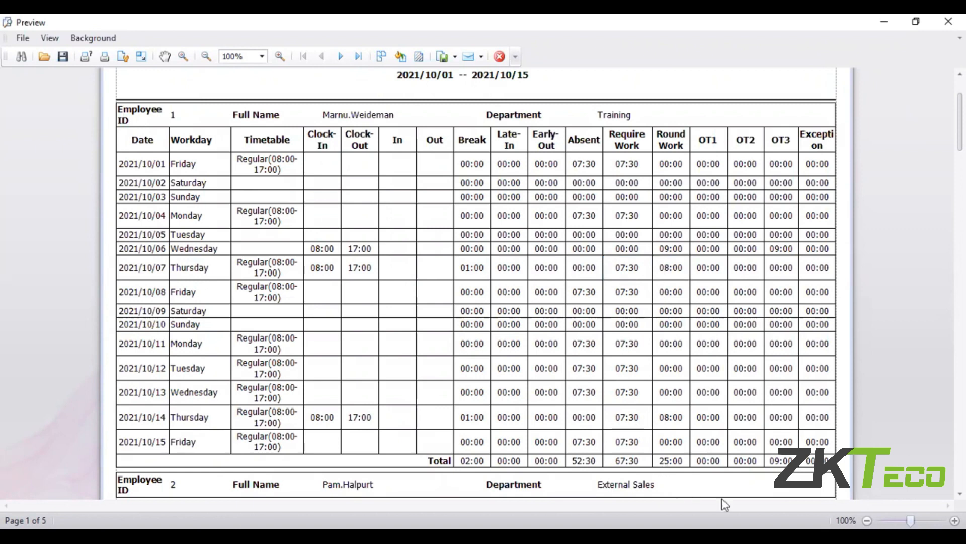
pyautogui.moveTo(676, 190)
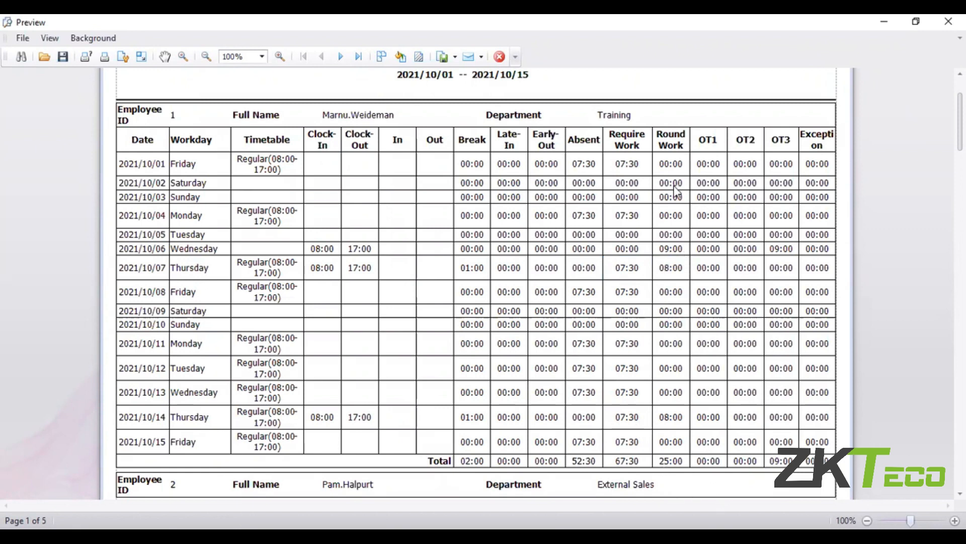
pyautogui.moveTo(680, 282)
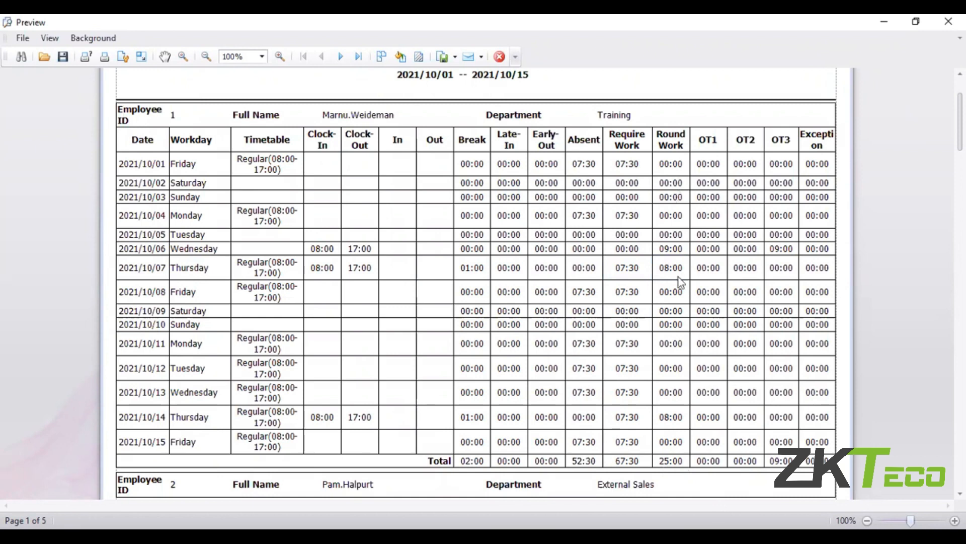
pyautogui.moveTo(672, 163)
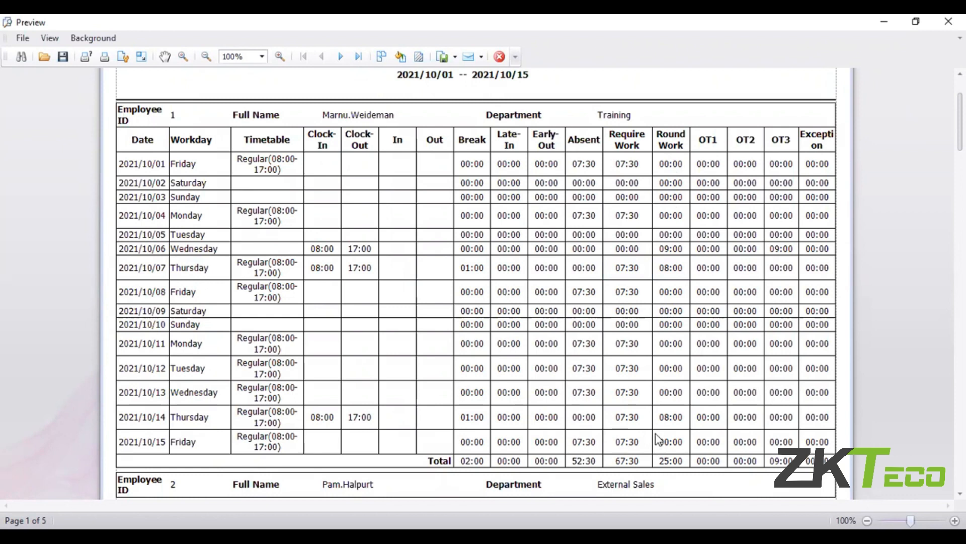
pyautogui.moveTo(622, 270)
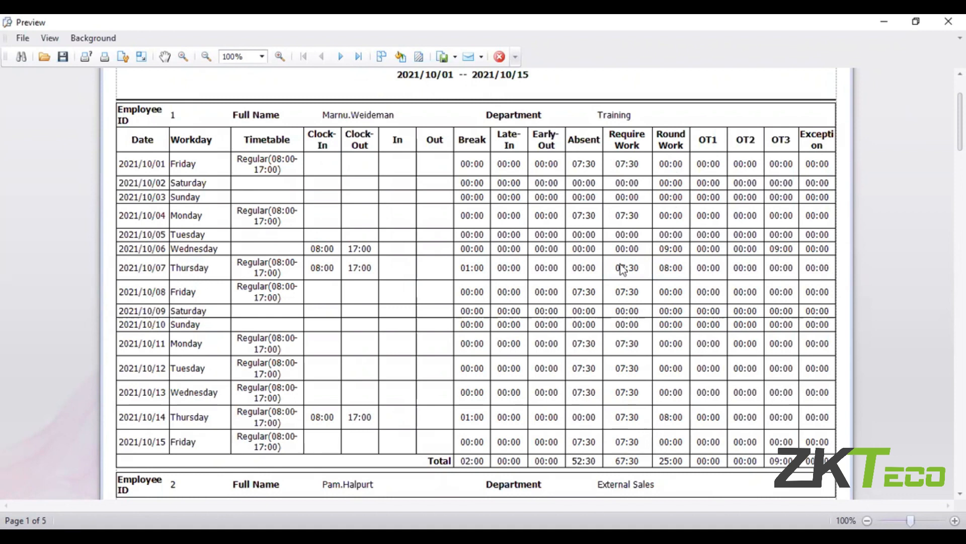
pyautogui.moveTo(628, 157)
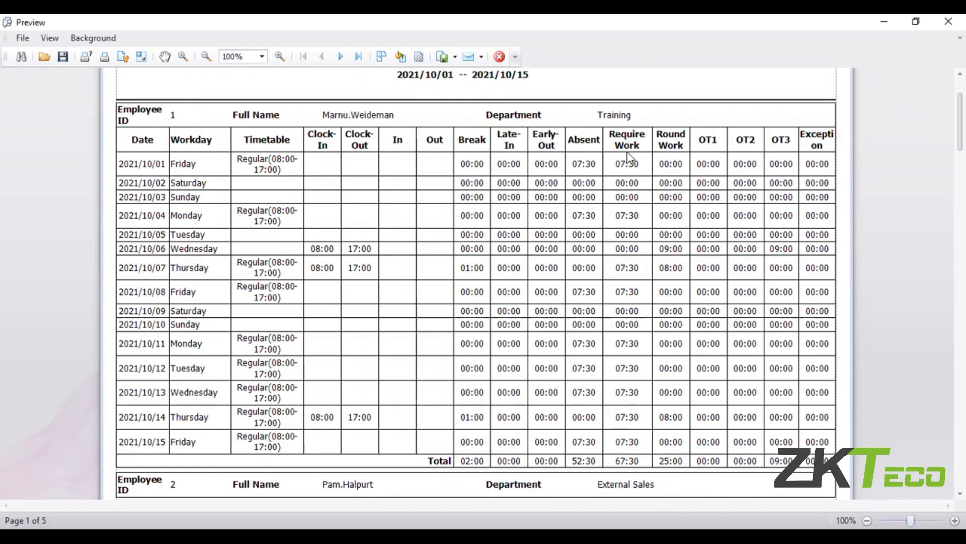
pyautogui.moveTo(691, 269)
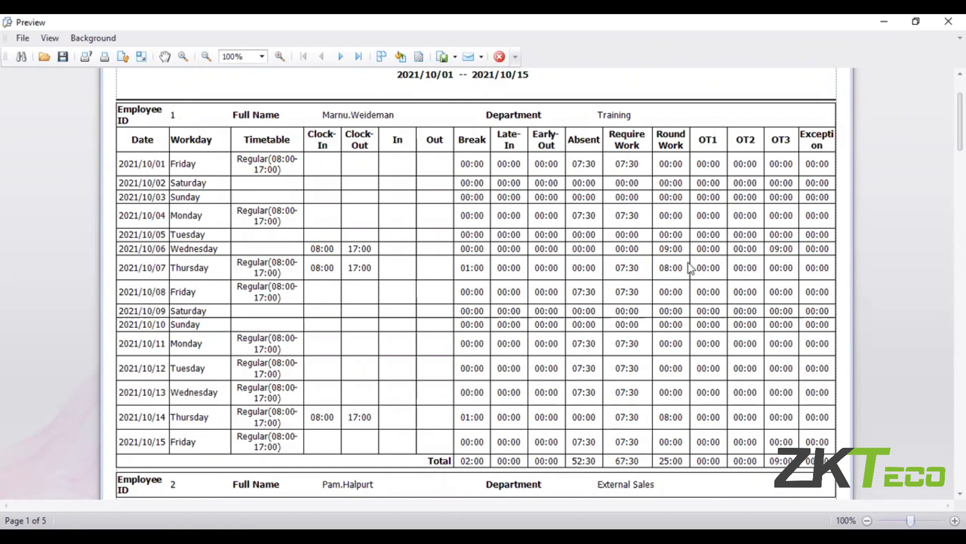
pyautogui.moveTo(589, 456)
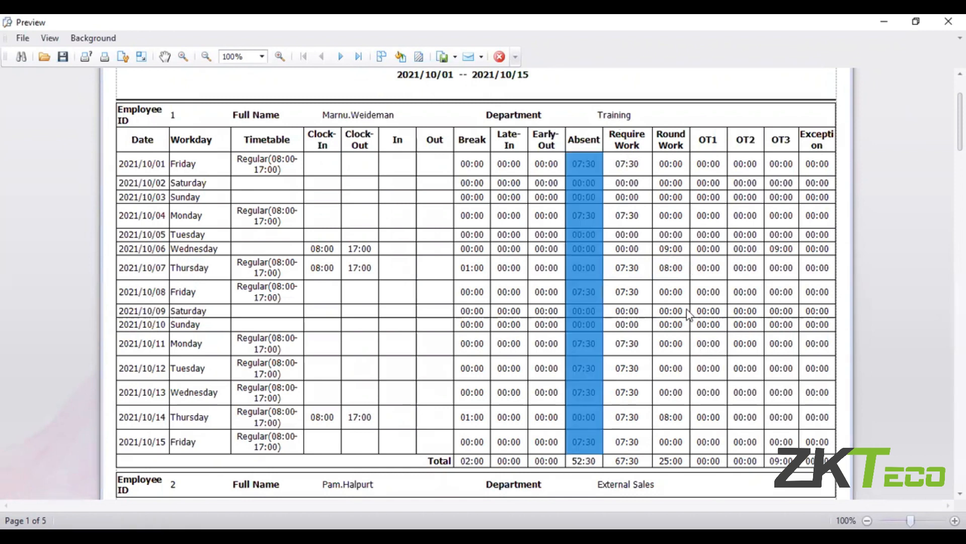
pyautogui.scroll(3)
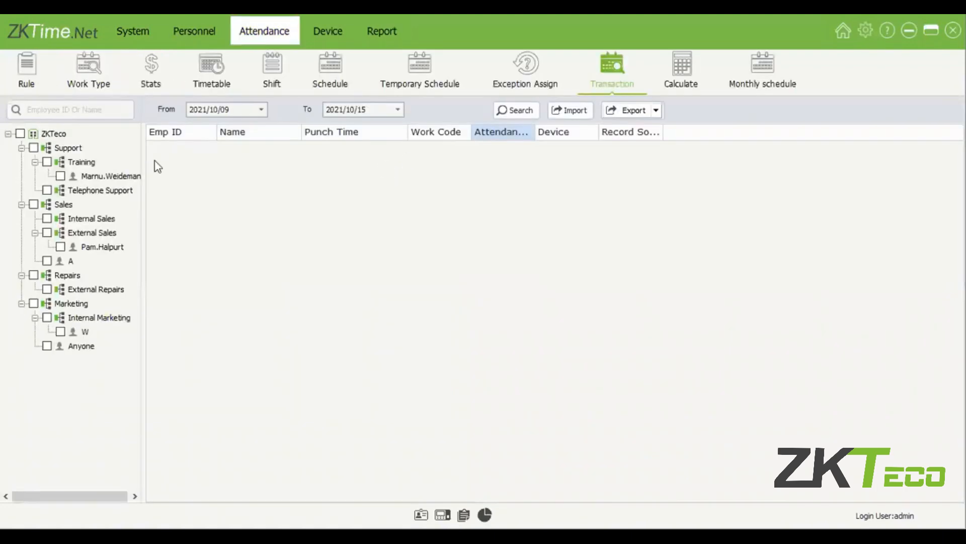
# Search transactions for all ZKTeco employees from 2021/10/11 to 2021/10/15, then move to attendance calculation
pyautogui.click(20, 133)
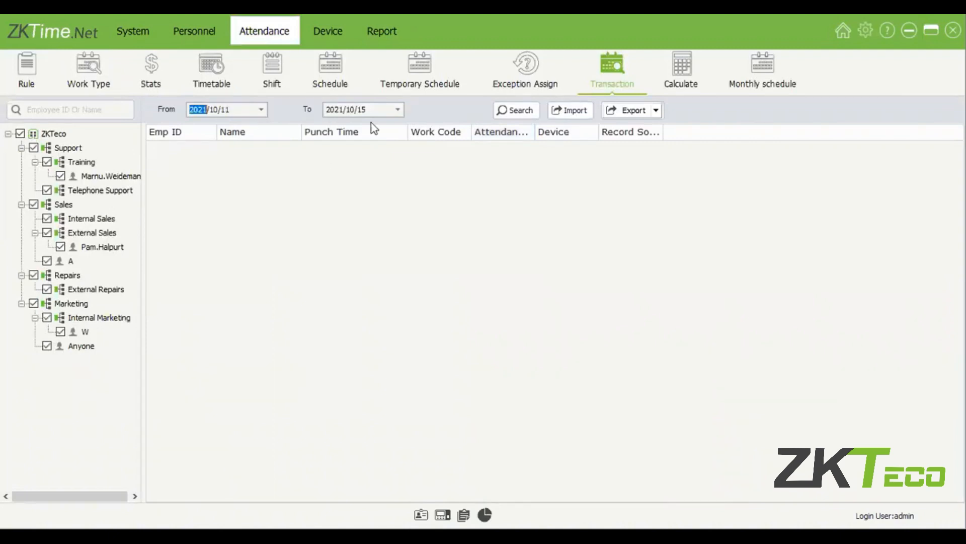
pyautogui.moveTo(543, 228)
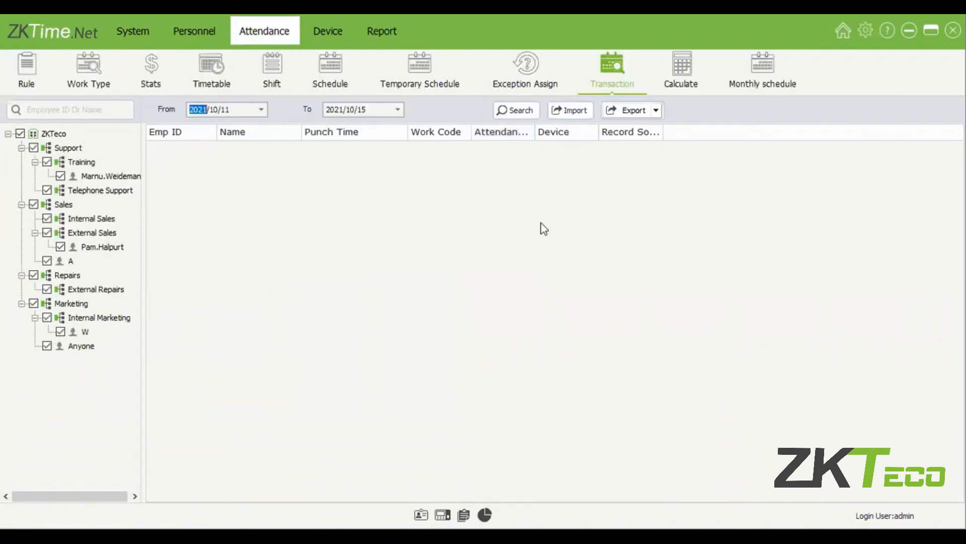
pyautogui.click(515, 109)
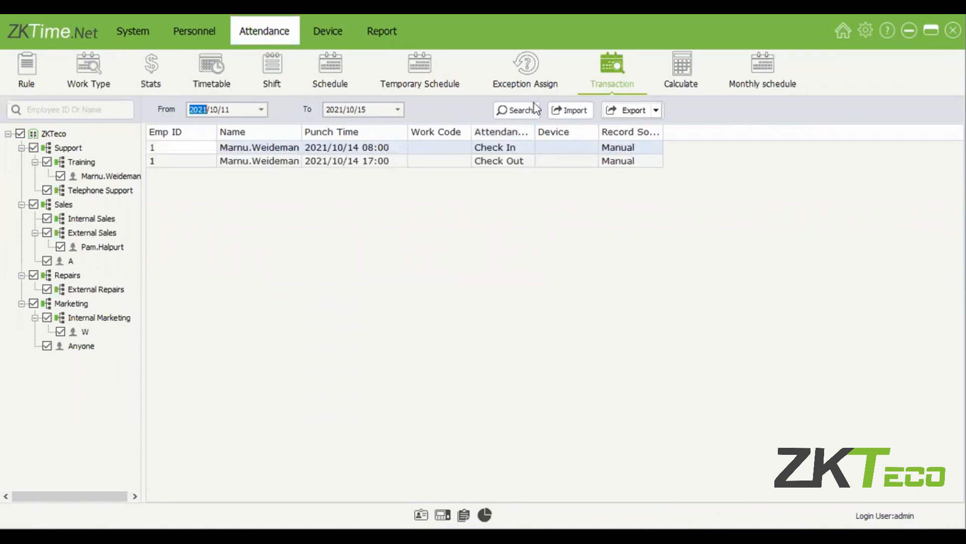
pyautogui.click(680, 69)
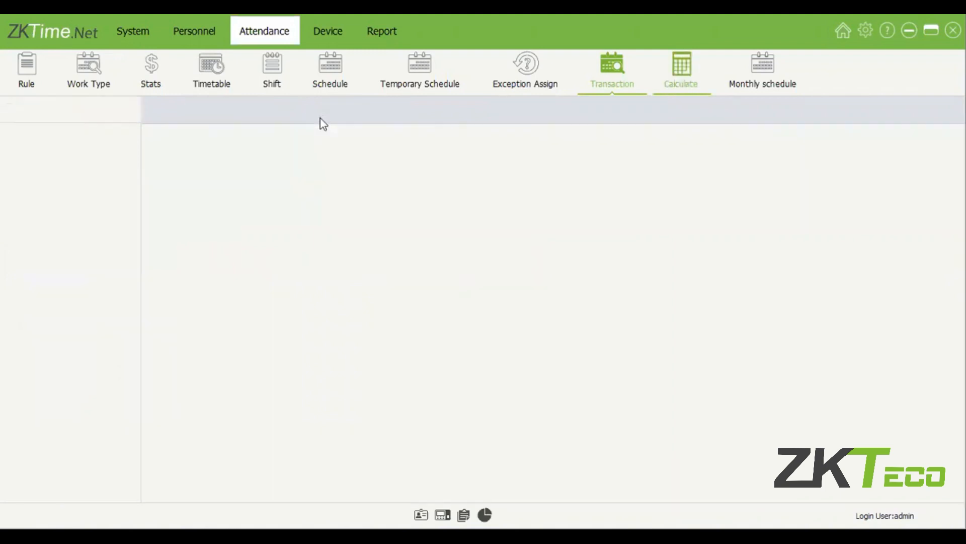
# Calculate attendance for all ZKTeco employees from 2021/10/11 to 2021/10/15
pyautogui.click(680, 71)
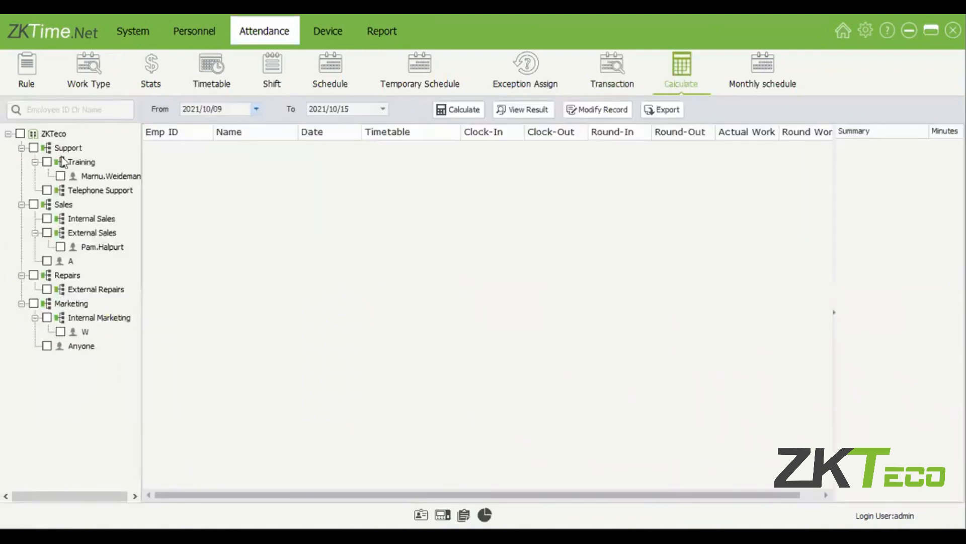
pyautogui.click(19, 133)
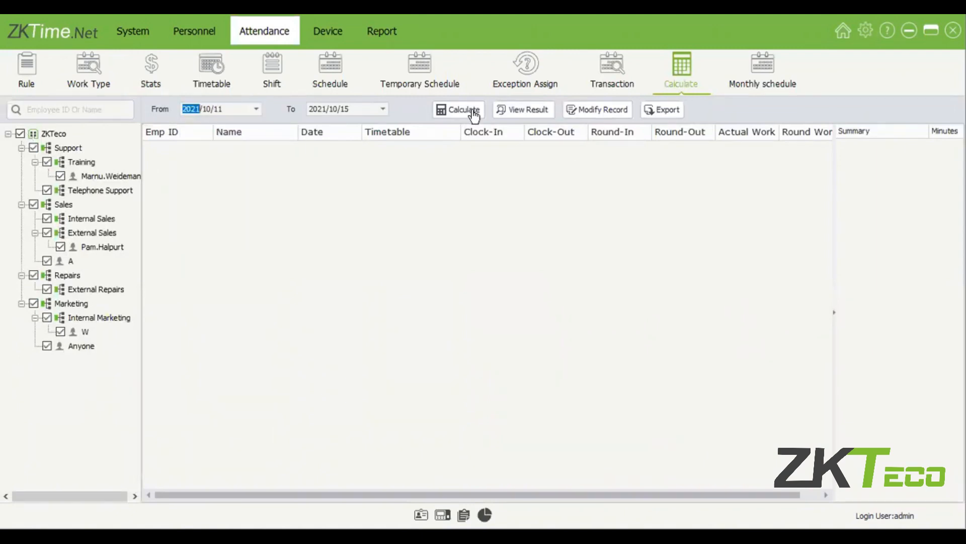
pyautogui.moveTo(746, 80)
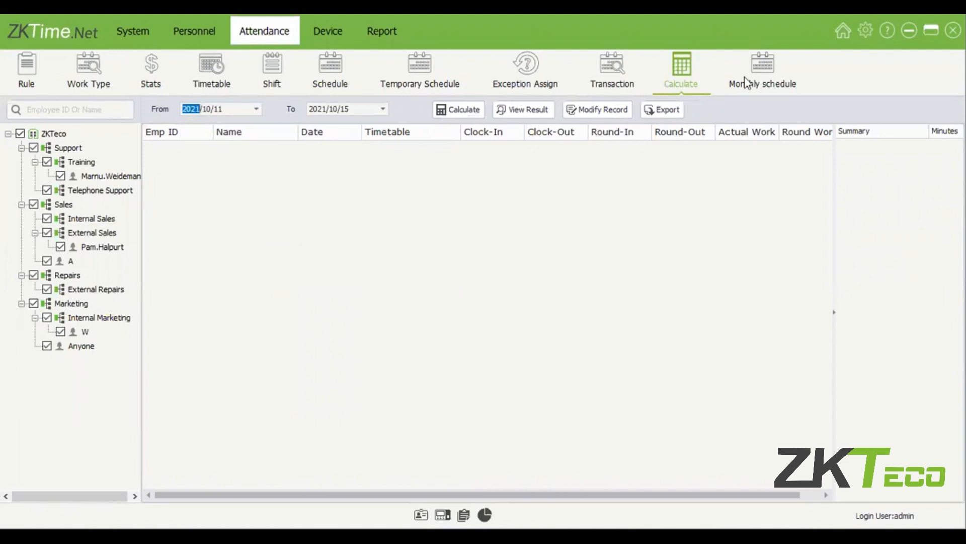
pyautogui.click(459, 109)
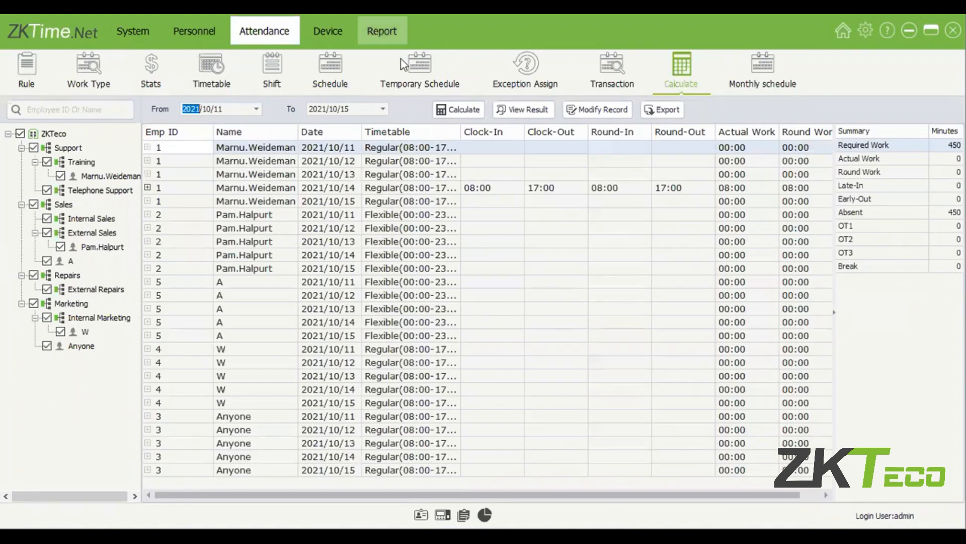
# Return to the Attendance Report templates and confirm a Custom employee selection for 2021/10/11–15
pyautogui.click(381, 31)
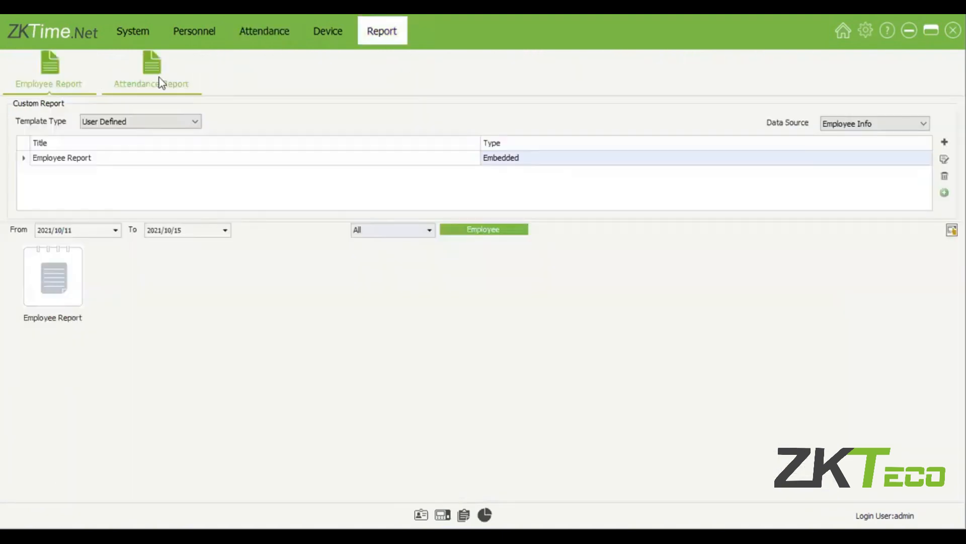
pyautogui.click(151, 70)
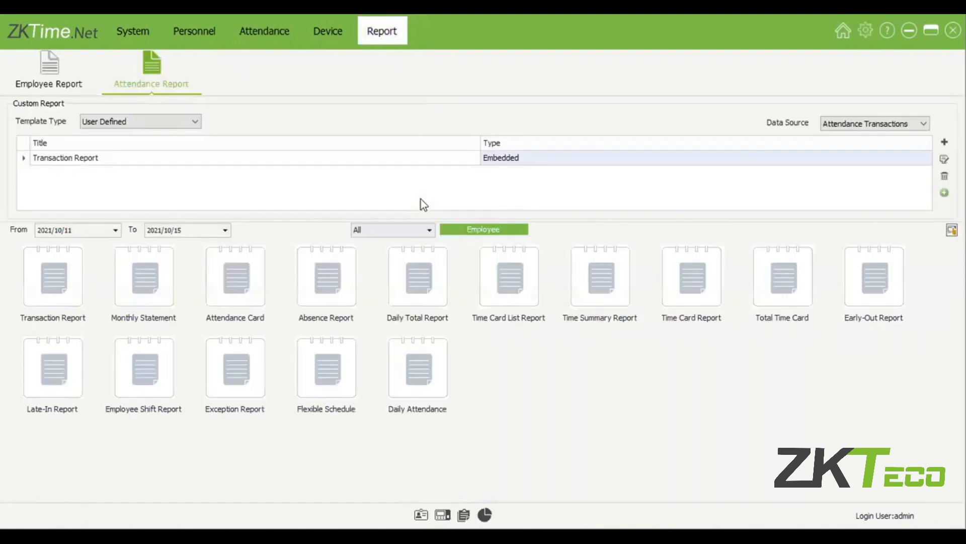
pyautogui.moveTo(737, 219)
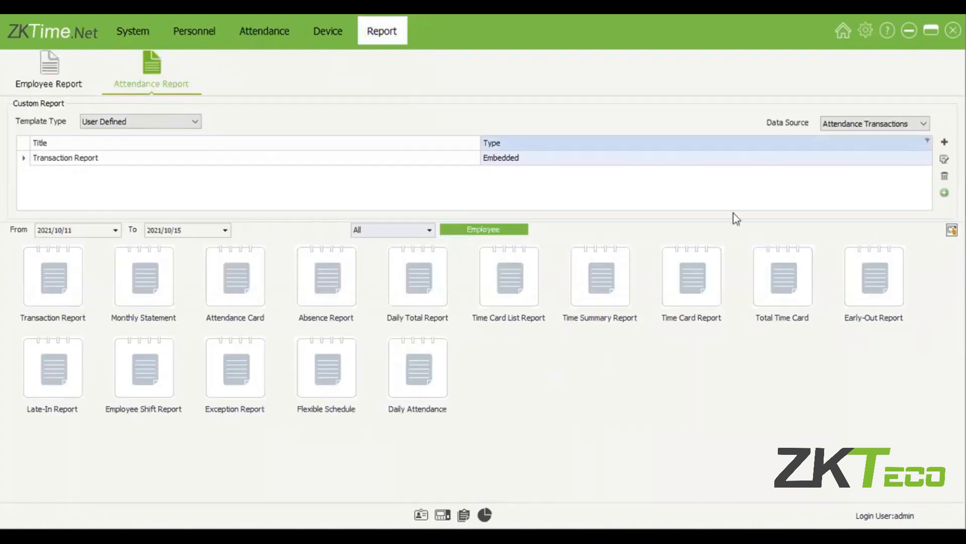
pyautogui.moveTo(385, 270)
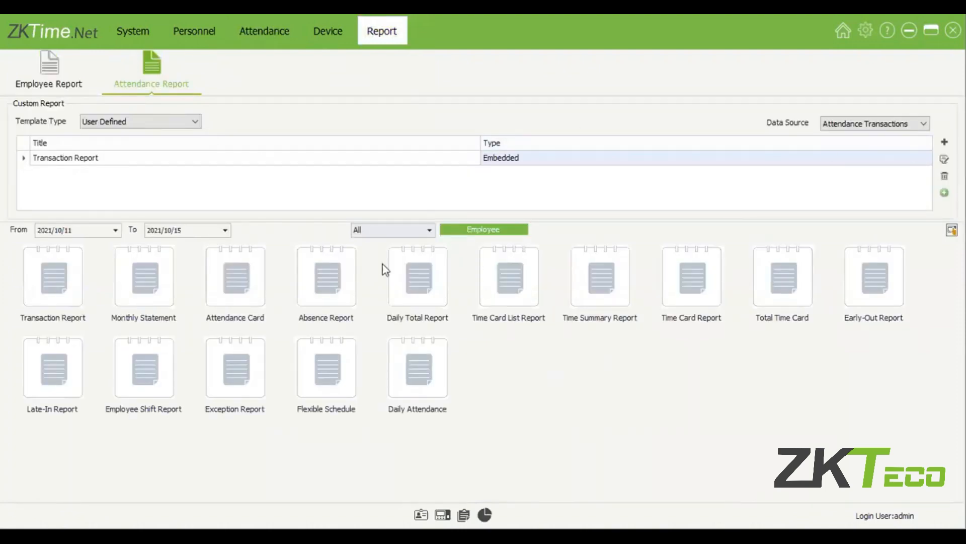
pyautogui.click(391, 230)
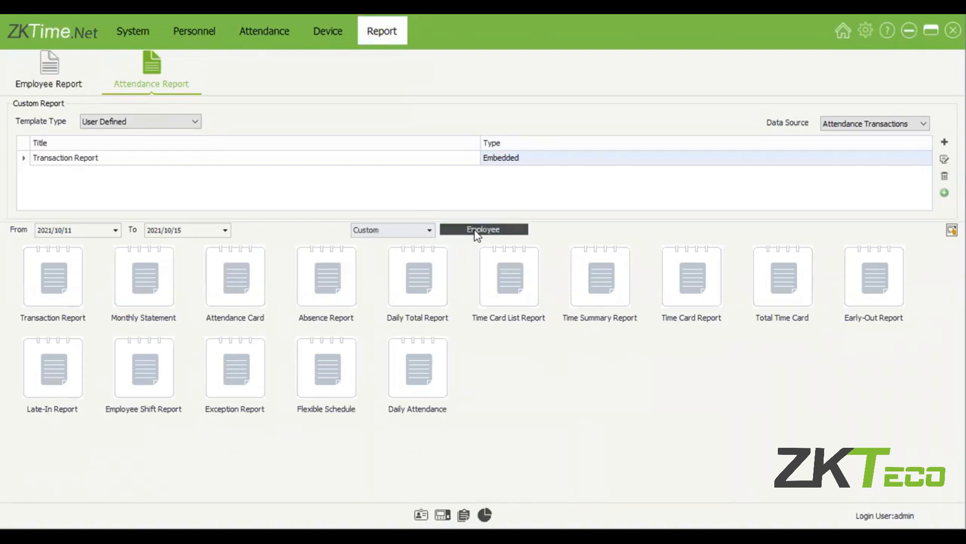
pyautogui.click(483, 229)
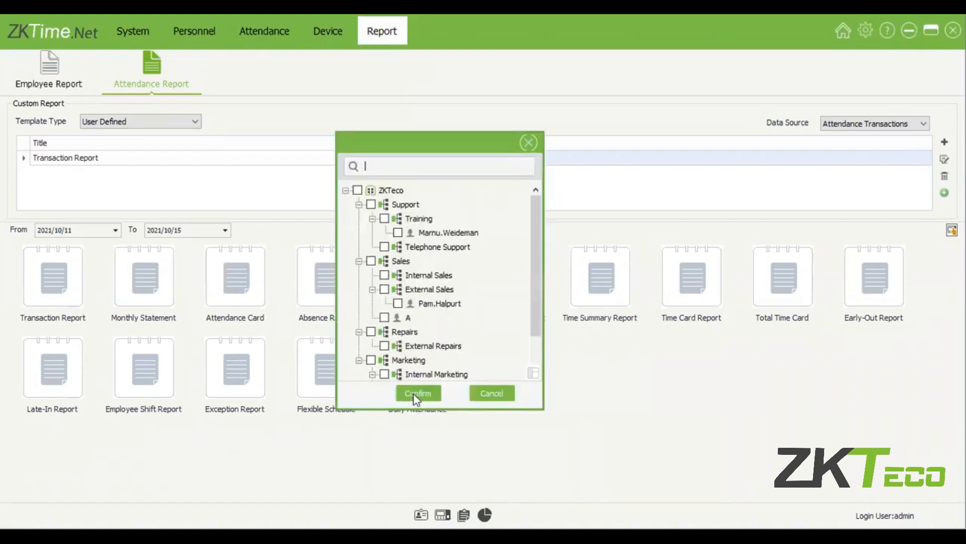
pyautogui.click(418, 394)
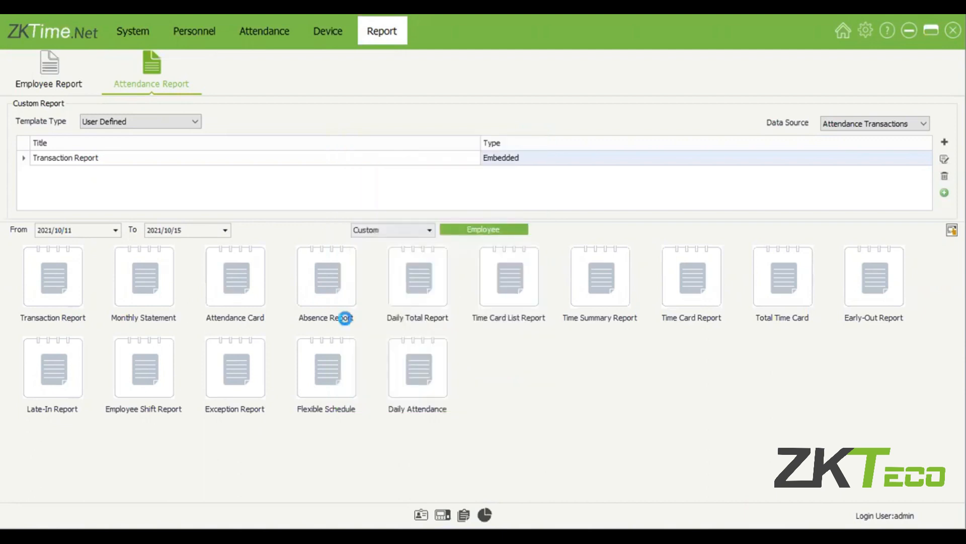
pyautogui.moveTo(417, 183)
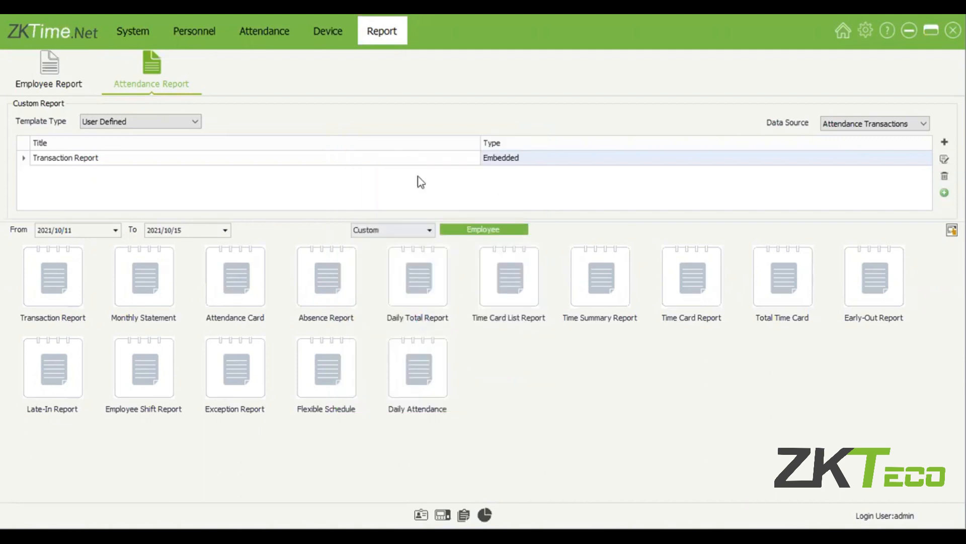
# Preview the Monthly Statement for 2021/10/11–15 and highlight Thursday's Require Work and Round Work times
pyautogui.doubleClick(143, 276)
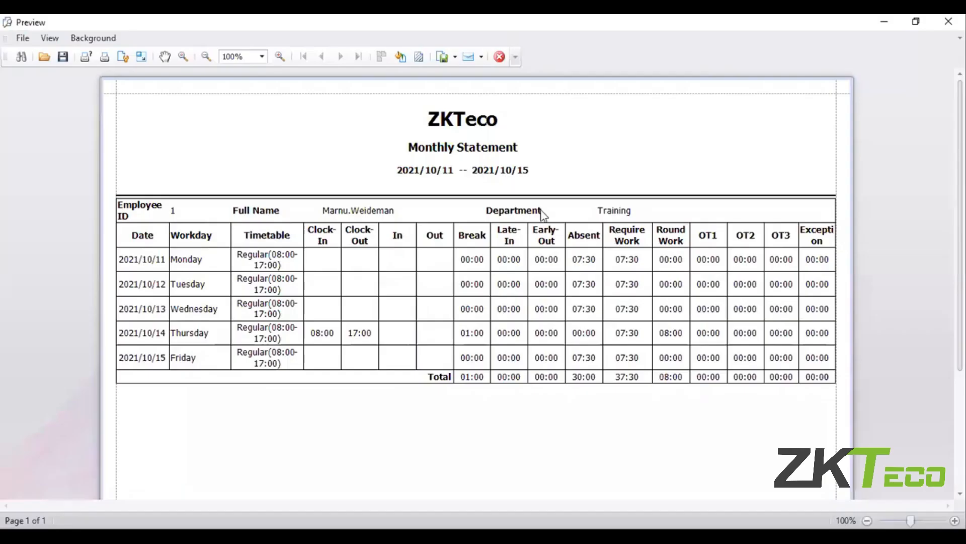
pyautogui.moveTo(339, 344)
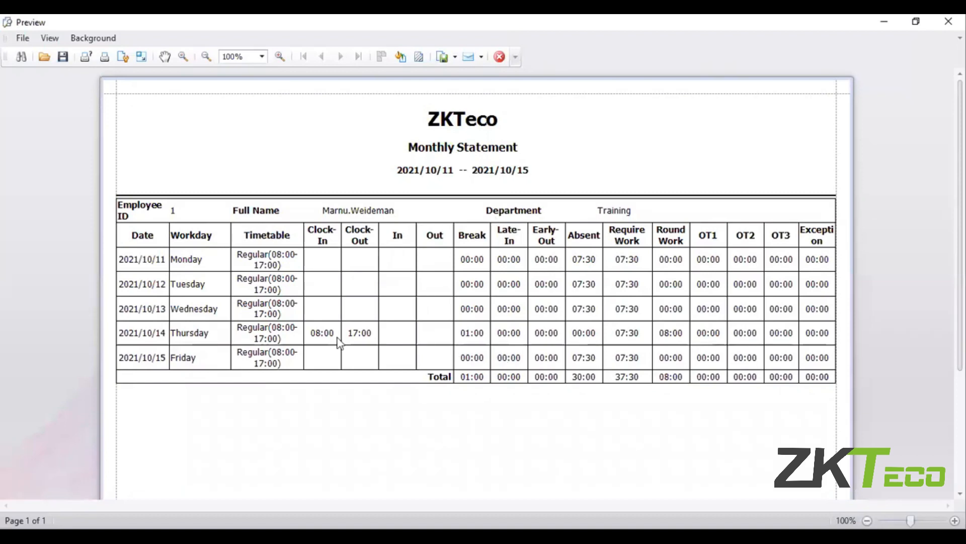
pyautogui.moveTo(627, 353)
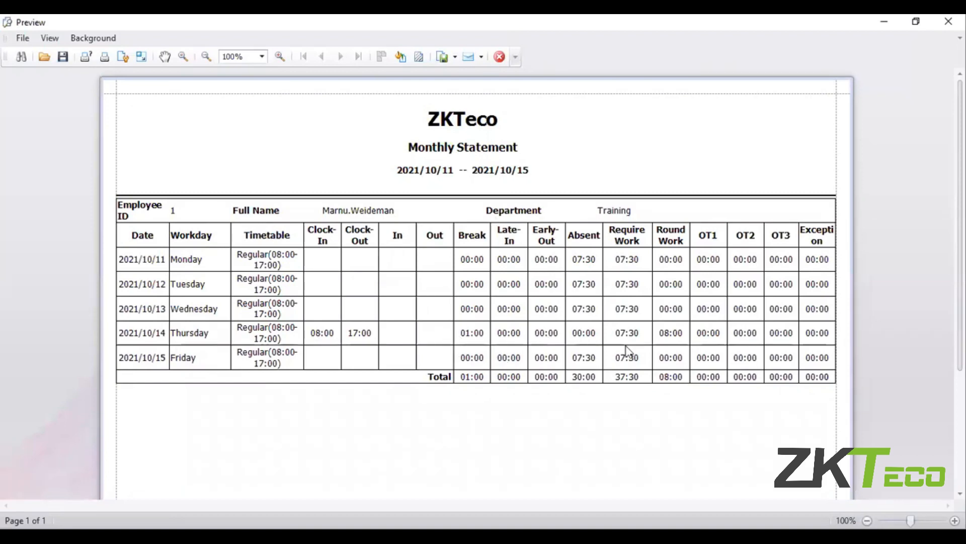
pyautogui.click(627, 333)
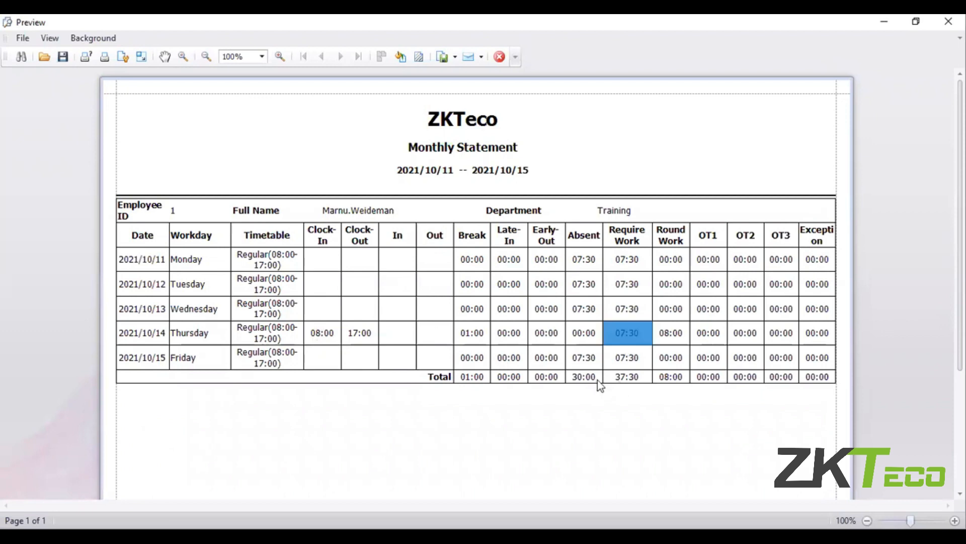
pyautogui.click(670, 333)
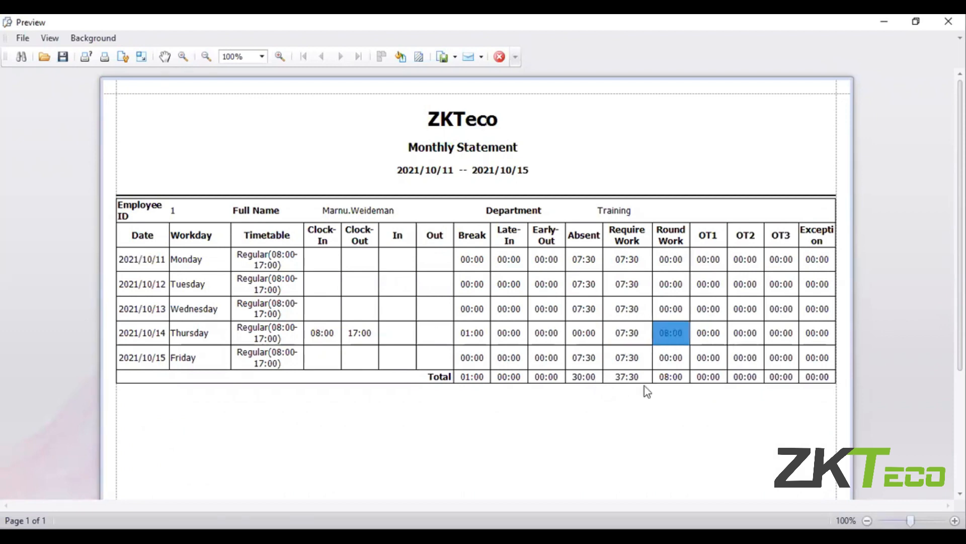
pyautogui.moveTo(583, 363)
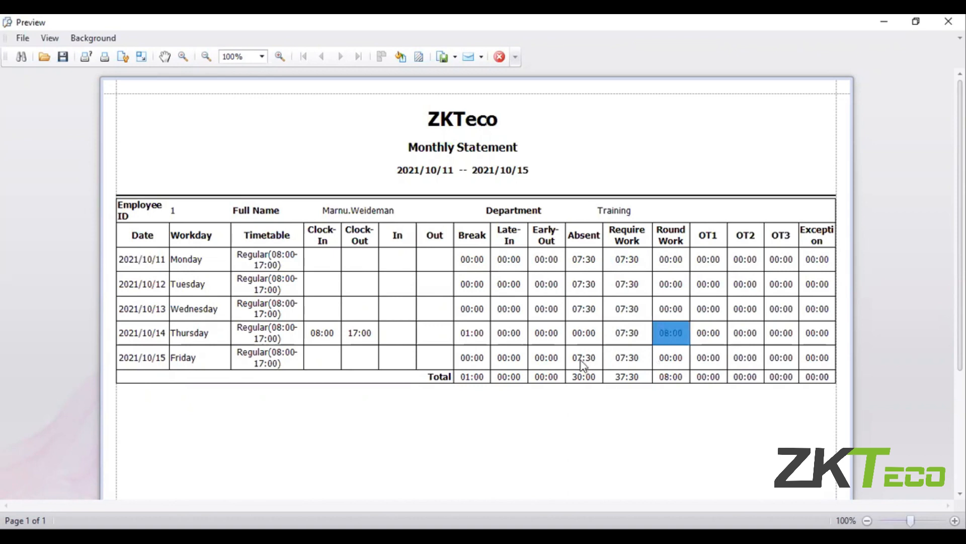
# Review the statement down to the Checked By/Approved By footer and close the preview
pyautogui.scroll(-3)
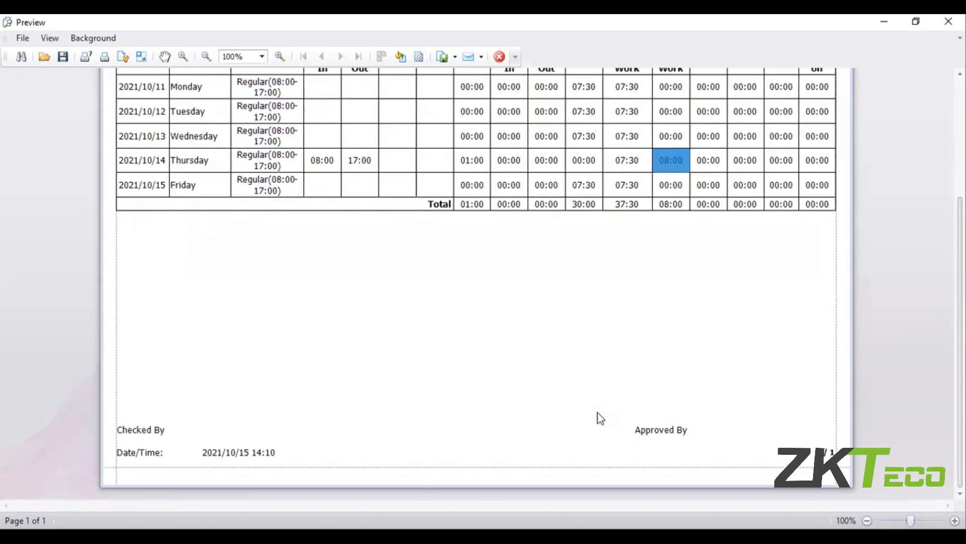
pyautogui.scroll(3)
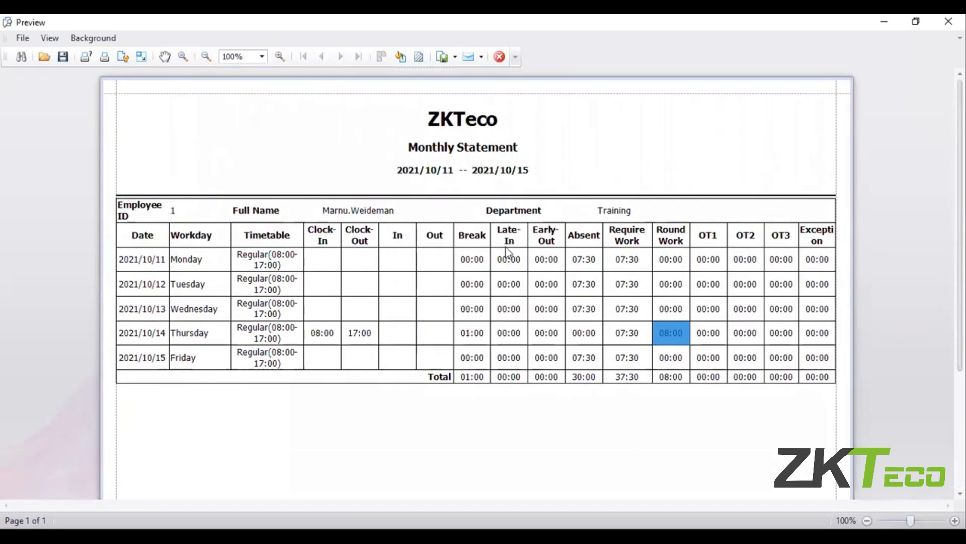
pyautogui.scroll(-3)
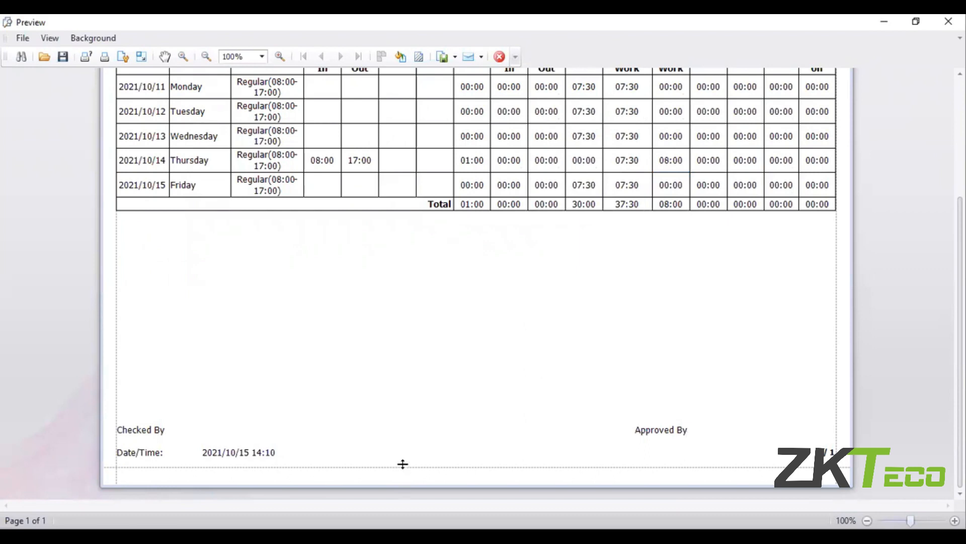
pyautogui.moveTo(621, 415)
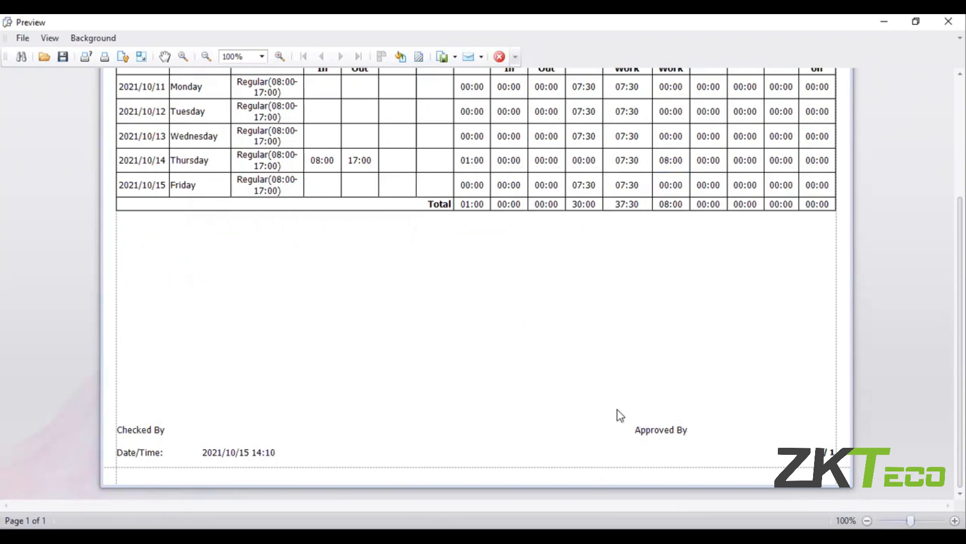
pyautogui.scroll(3)
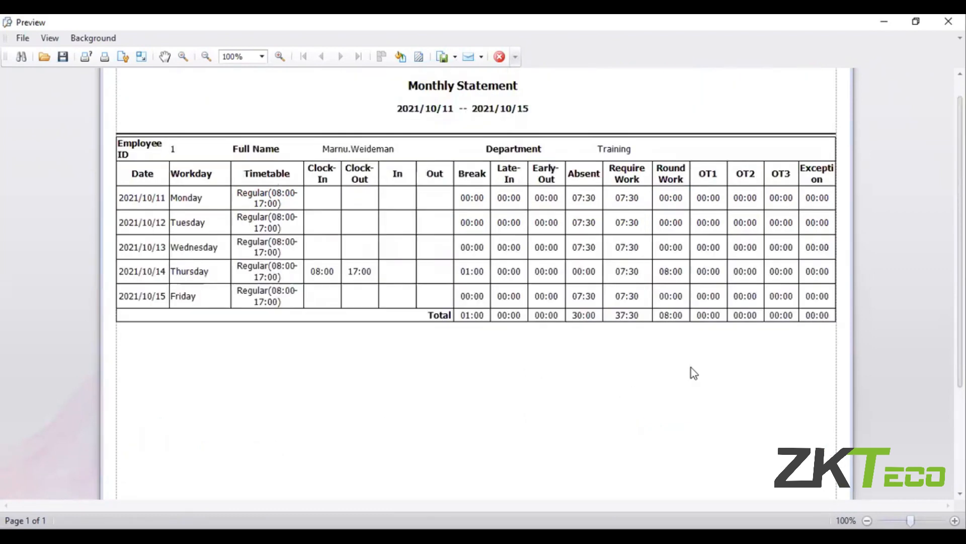
pyautogui.scroll(-3)
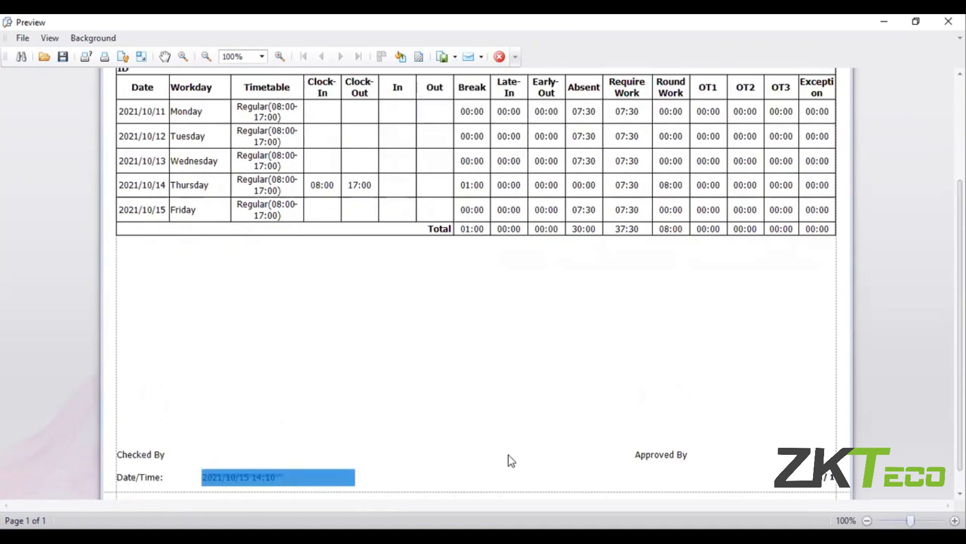
pyautogui.scroll(3)
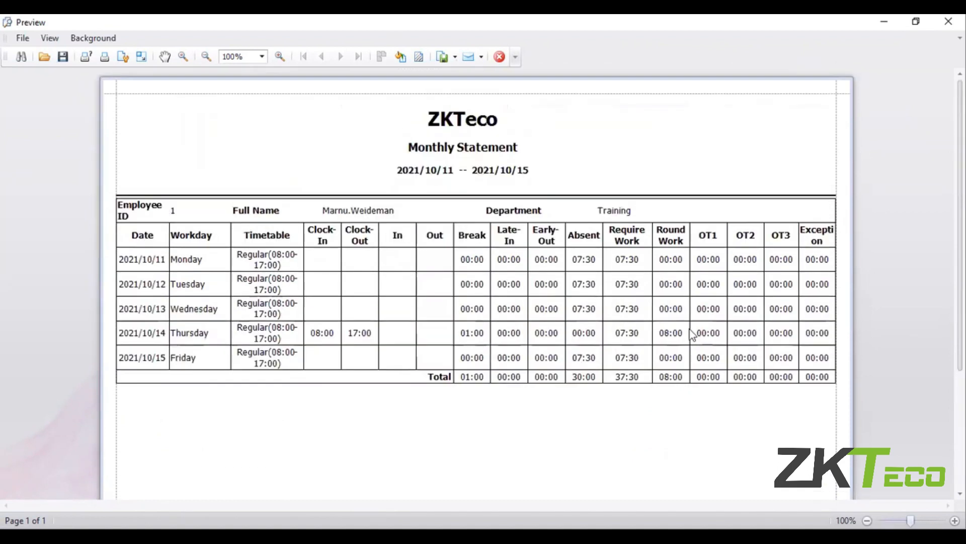
pyautogui.moveTo(942, 64)
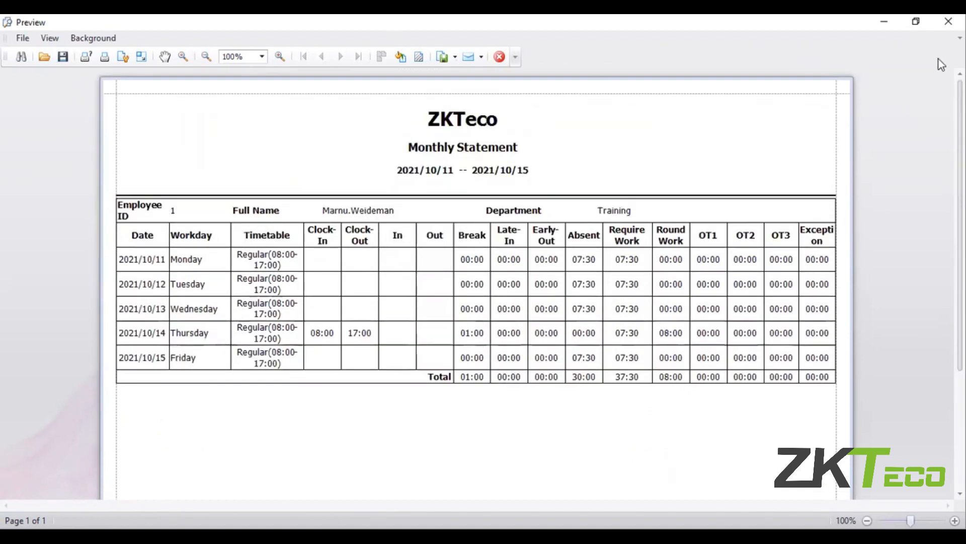
pyautogui.moveTo(948, 20)
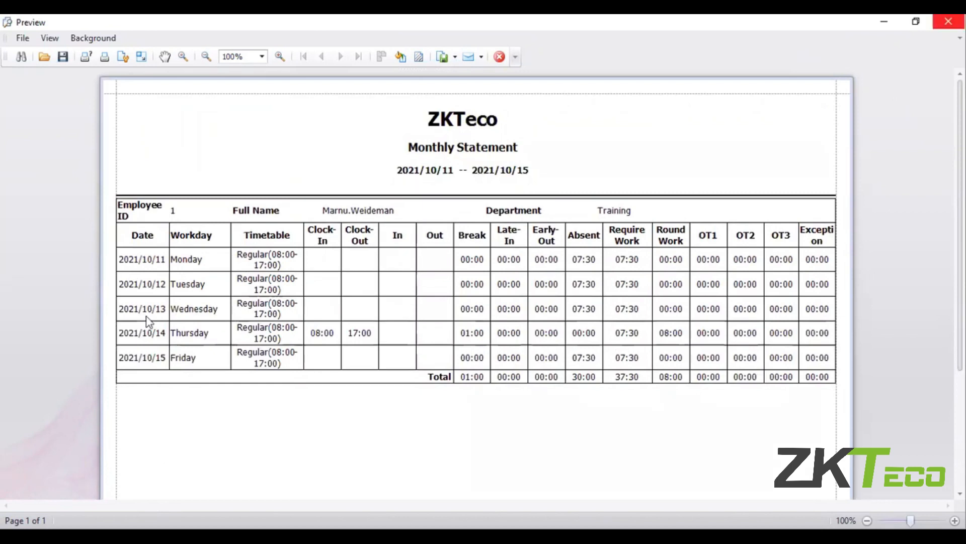
pyautogui.click(948, 21)
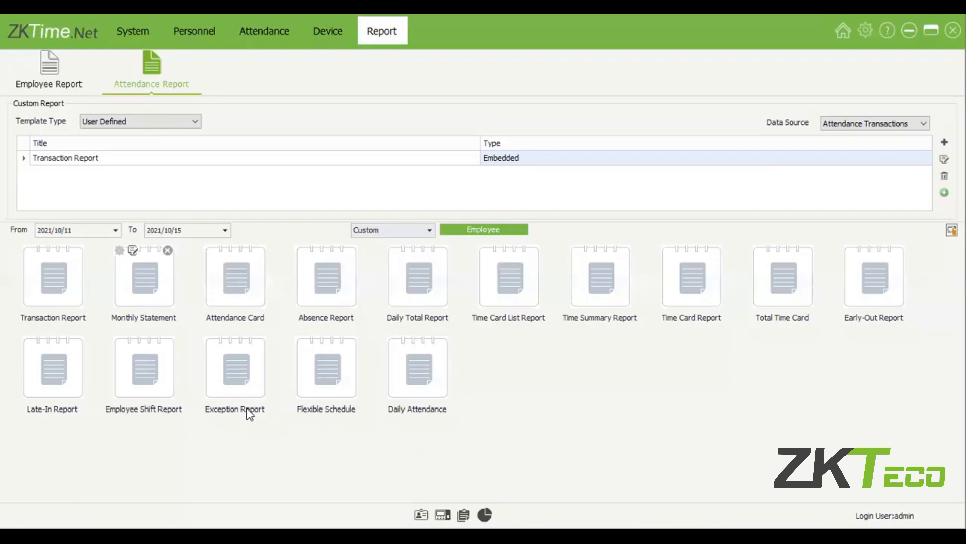
pyautogui.moveTo(397, 446)
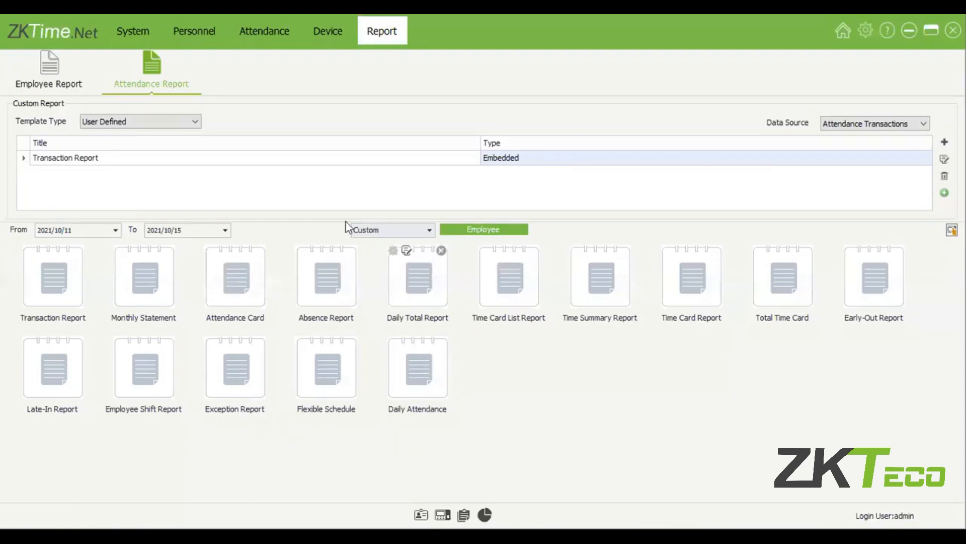
pyautogui.moveTo(190, 321)
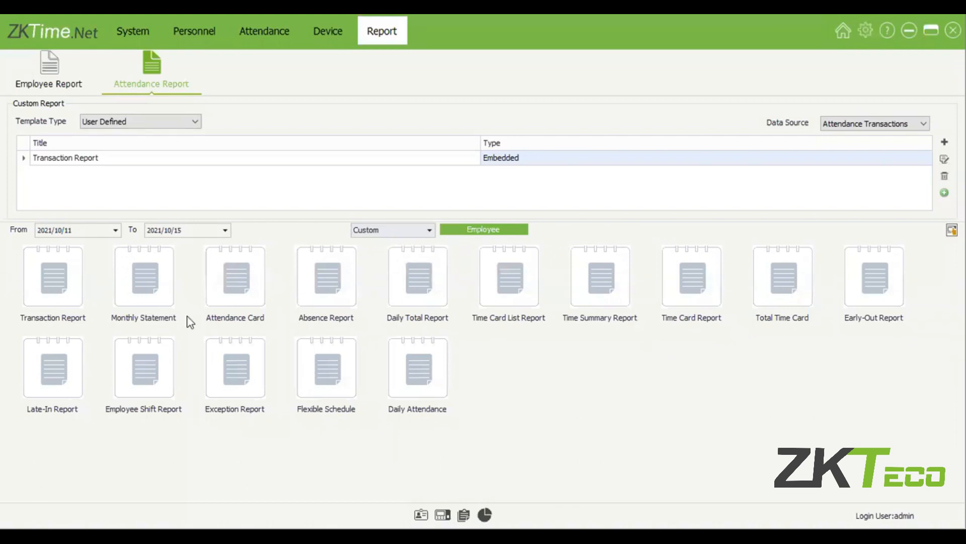
pyautogui.click(53, 276)
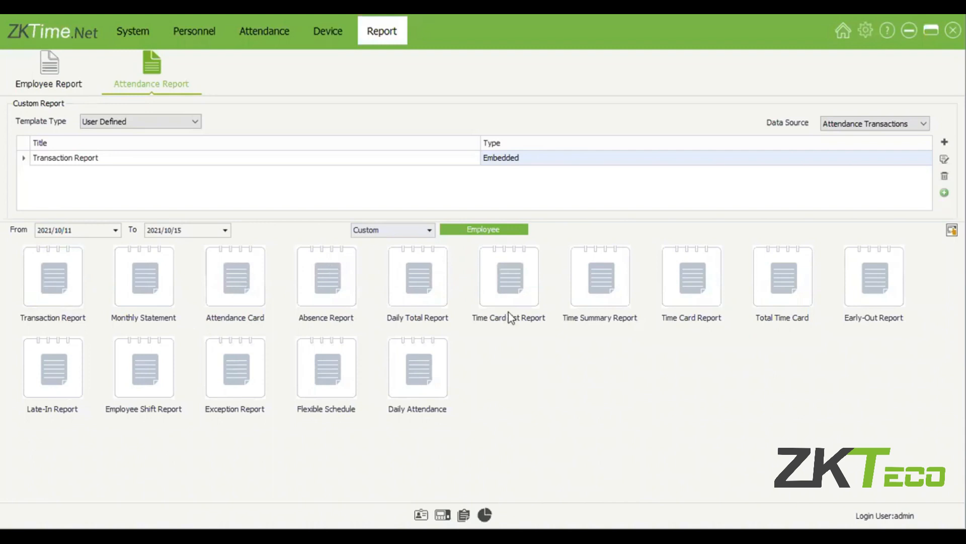
pyautogui.moveTo(152, 292)
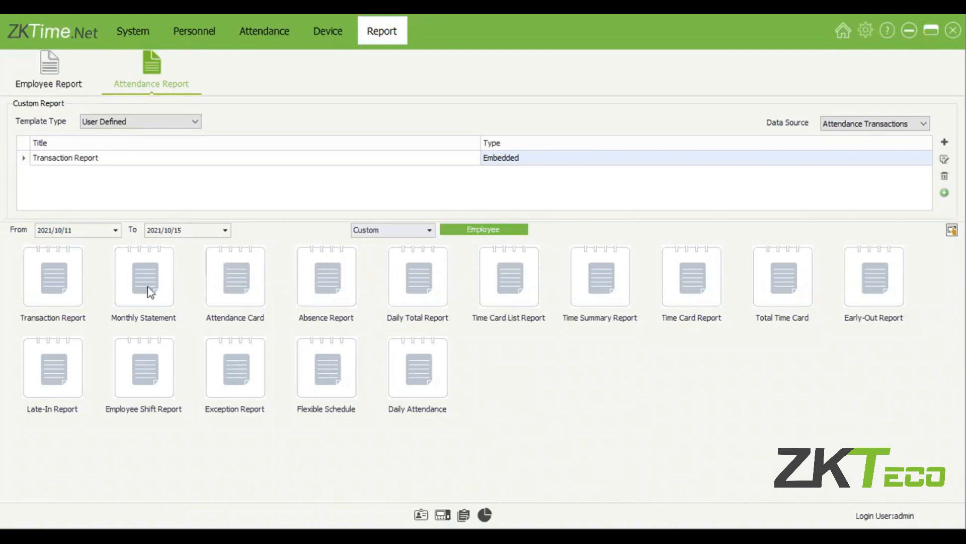
pyautogui.moveTo(632, 328)
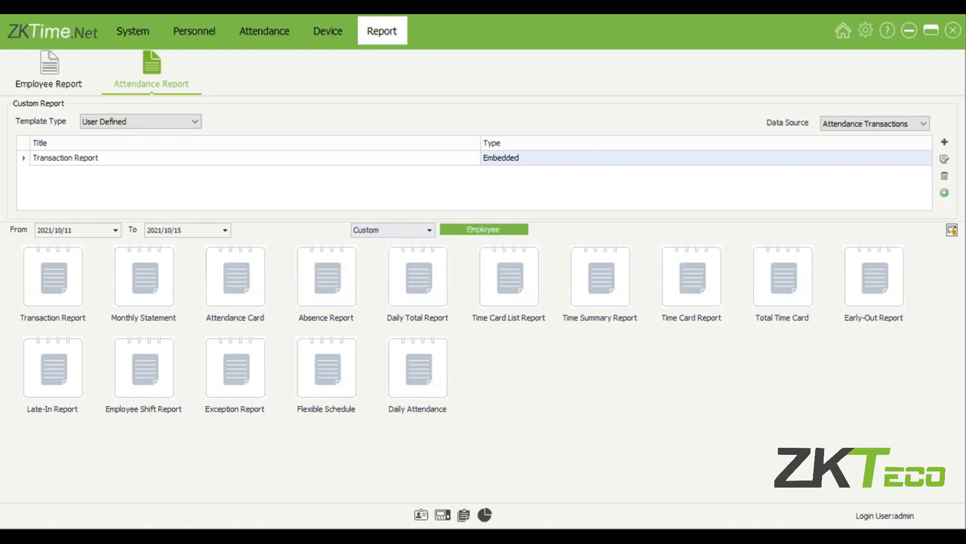
pyautogui.moveTo(946, 159)
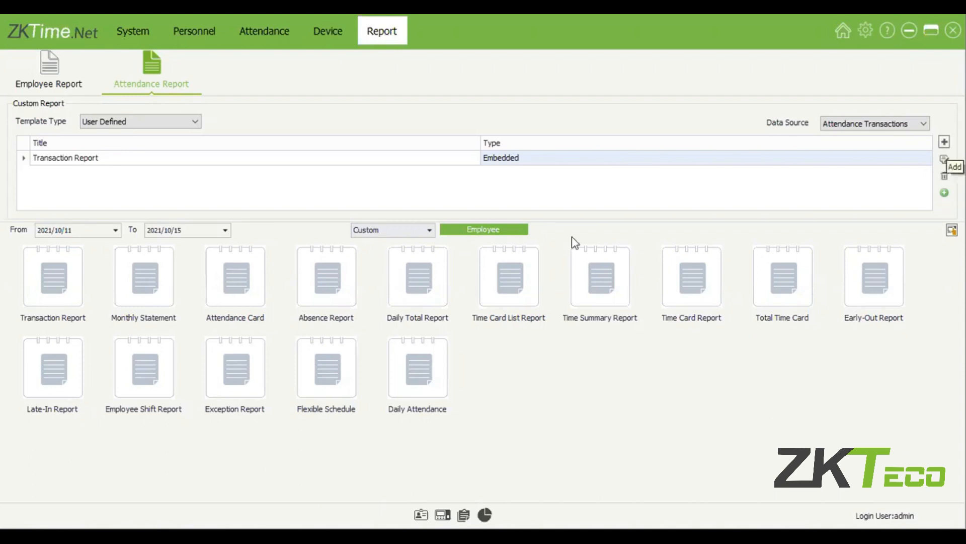
pyautogui.moveTo(803, 230)
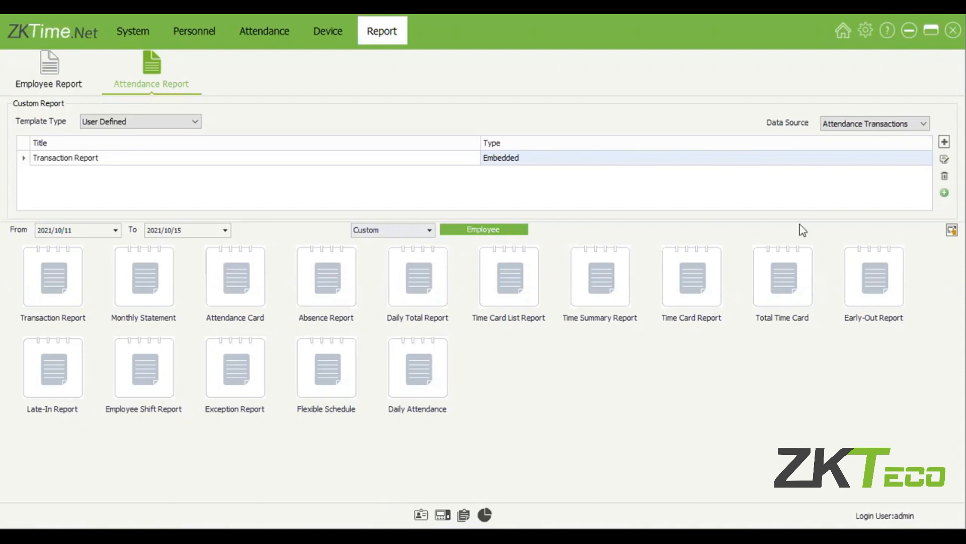
pyautogui.moveTo(723, 350)
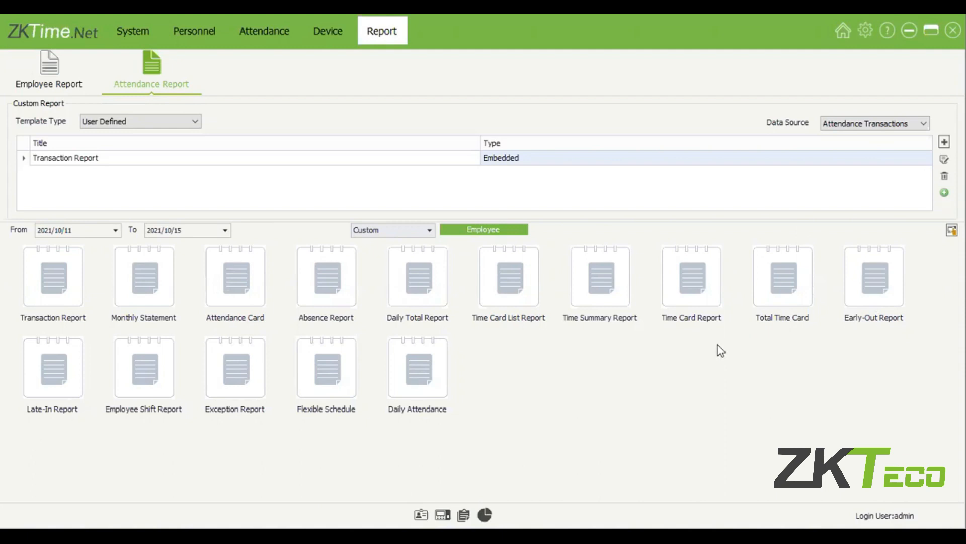
pyautogui.moveTo(505, 496)
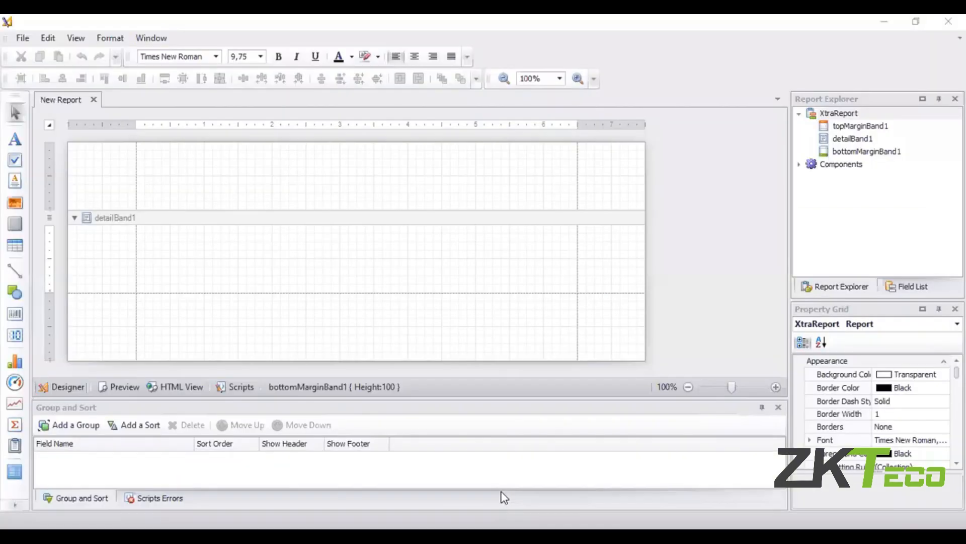
pyautogui.moveTo(62, 340)
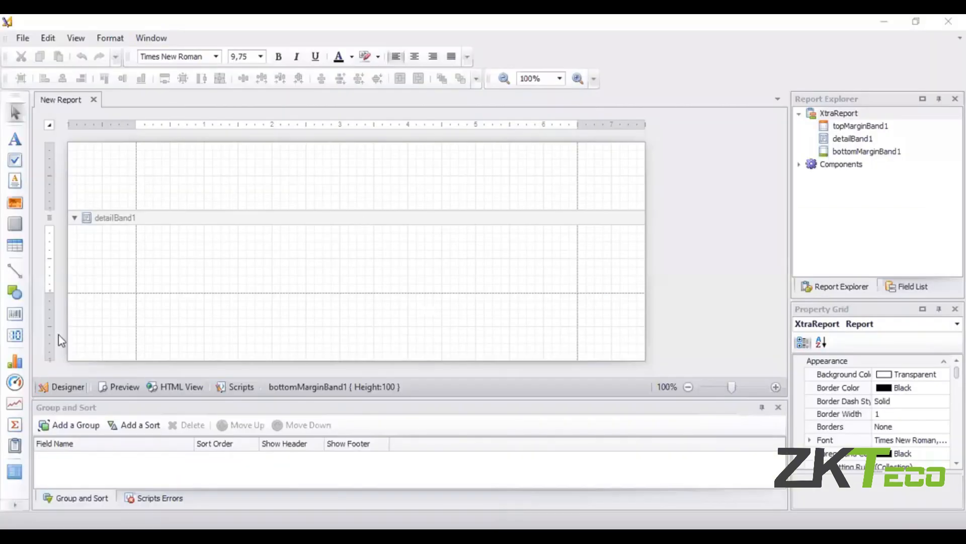
pyautogui.moveTo(415, 392)
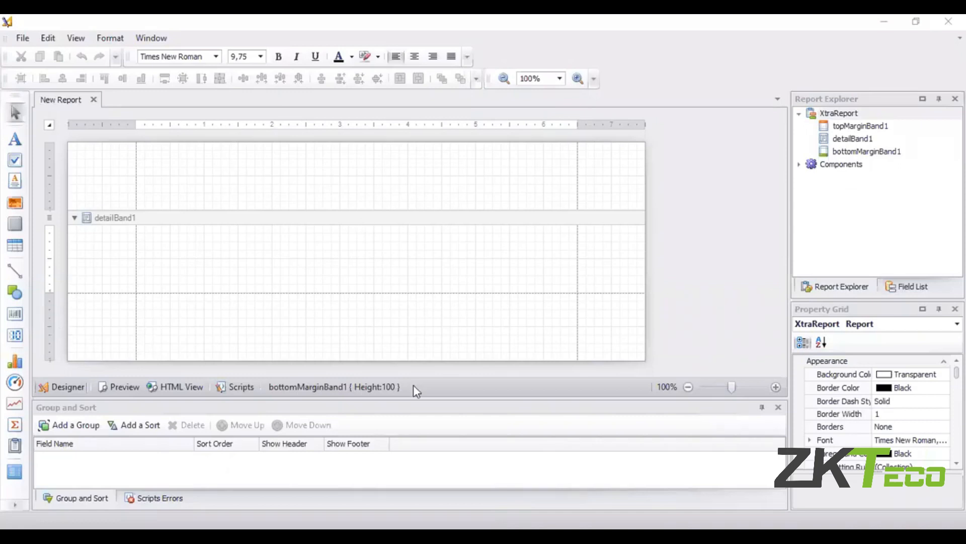